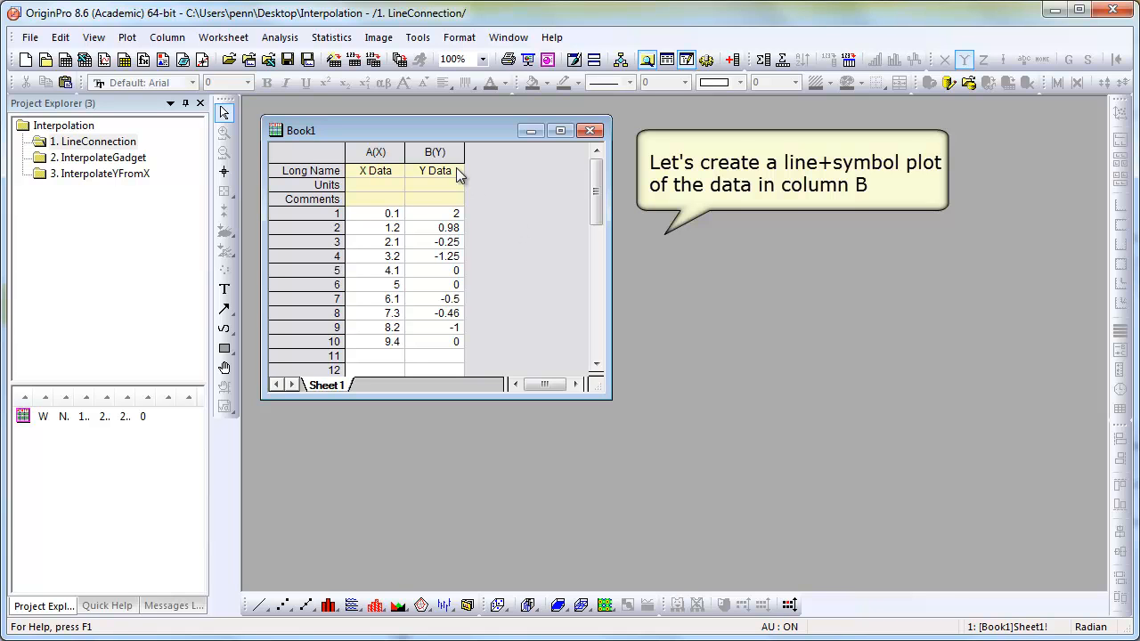
Plot column B's Y Data as a Line + Symbol graph from Book1.
click(434, 152)
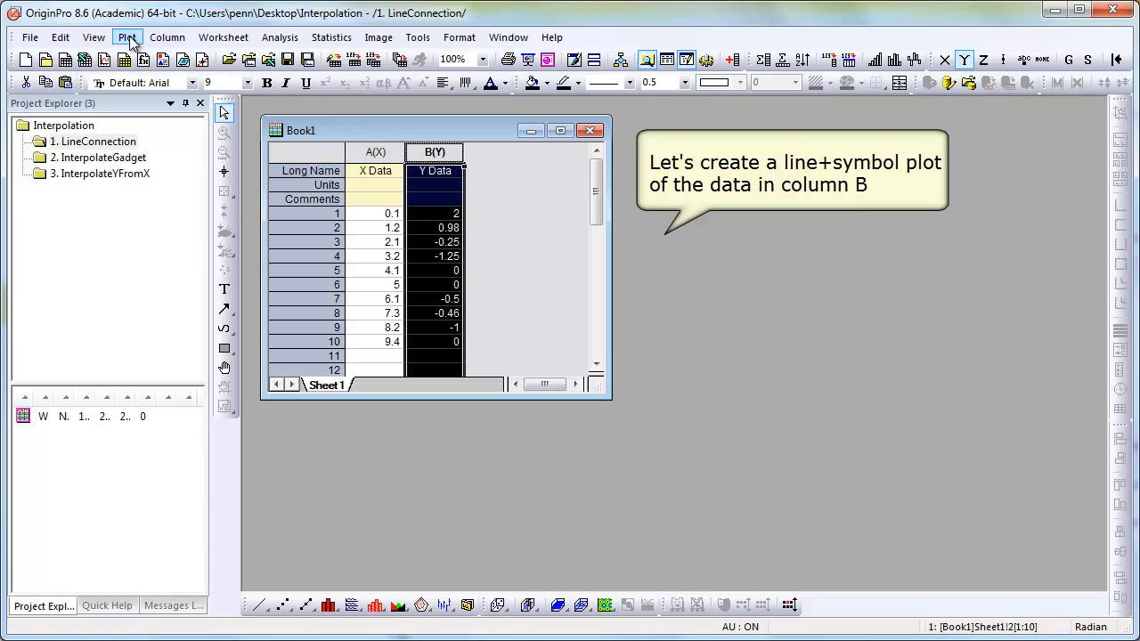
click(127, 35)
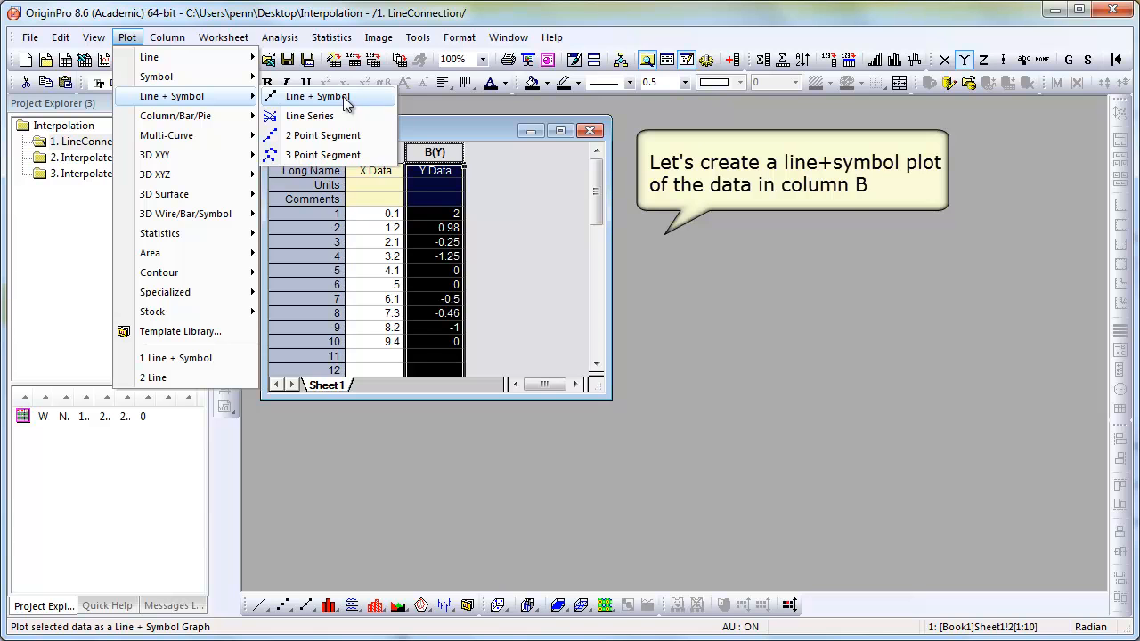
click(317, 96)
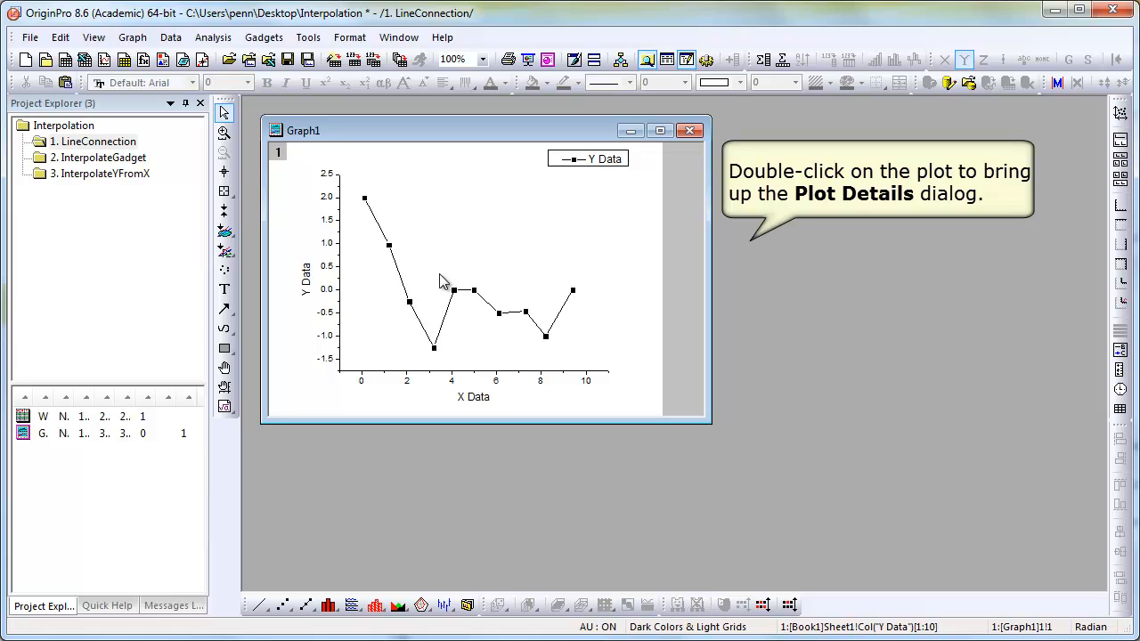
mouse_move(456, 300)
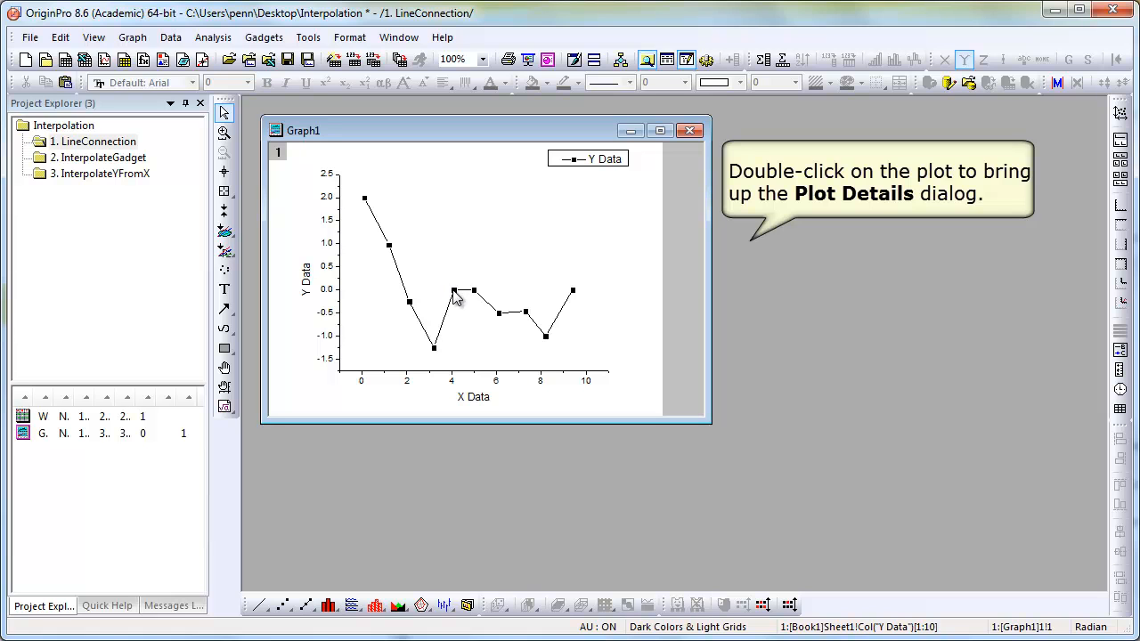
Open Plot Details for the Y Data curve on Graph1.
double_click(454, 292)
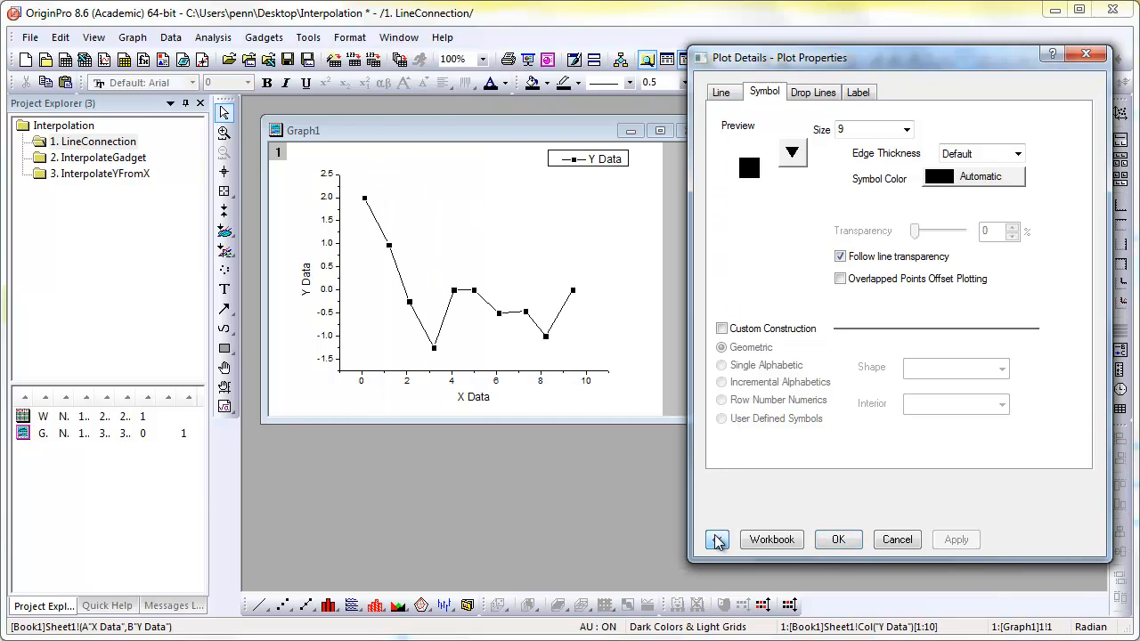
Set the curve's line Connect type to B-Spline and apply it to the graph.
click(716, 538)
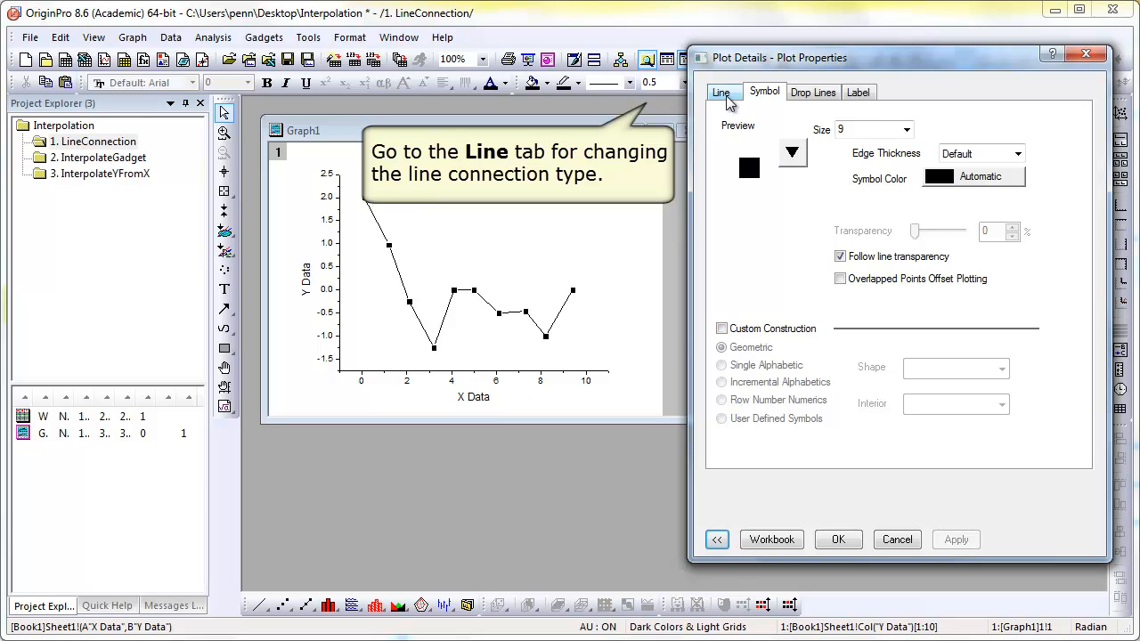
click(720, 92)
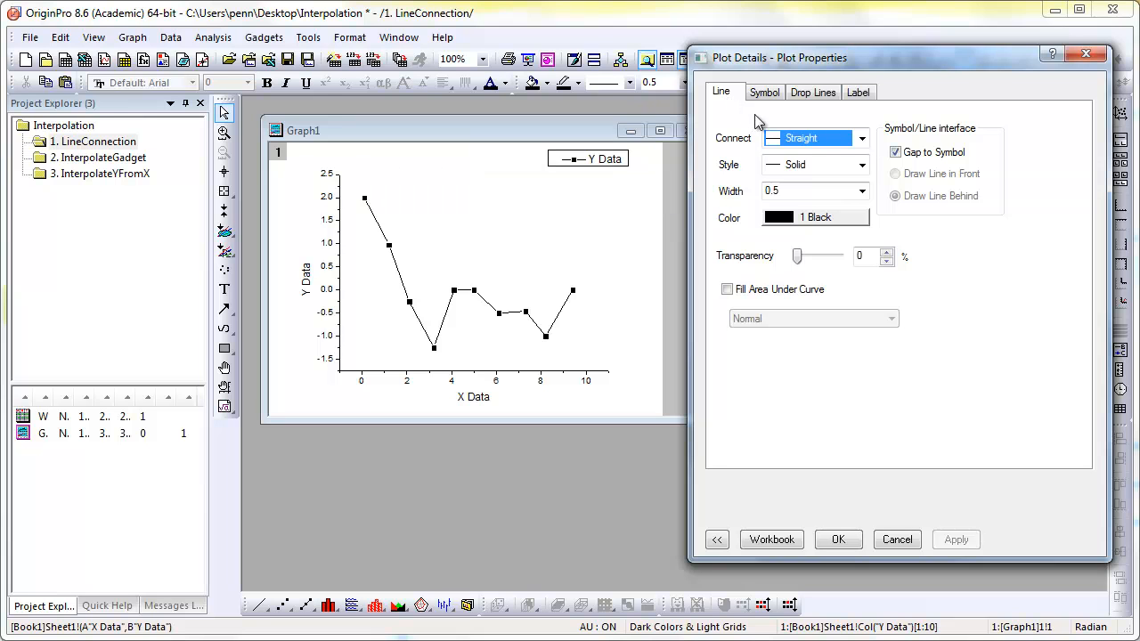
click(860, 139)
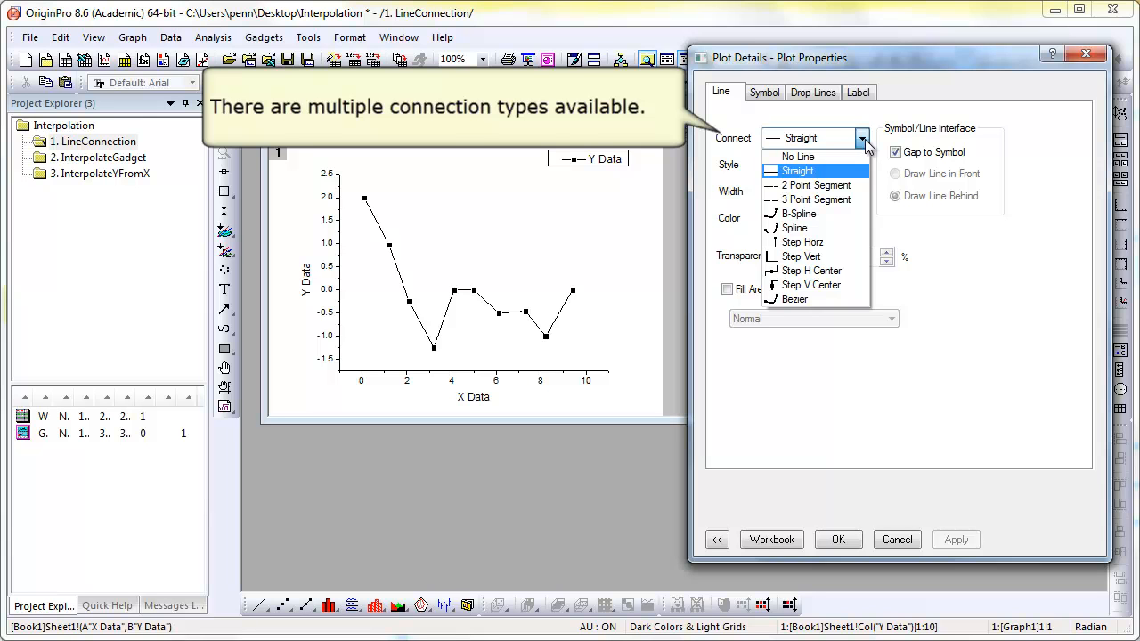
mouse_move(798, 213)
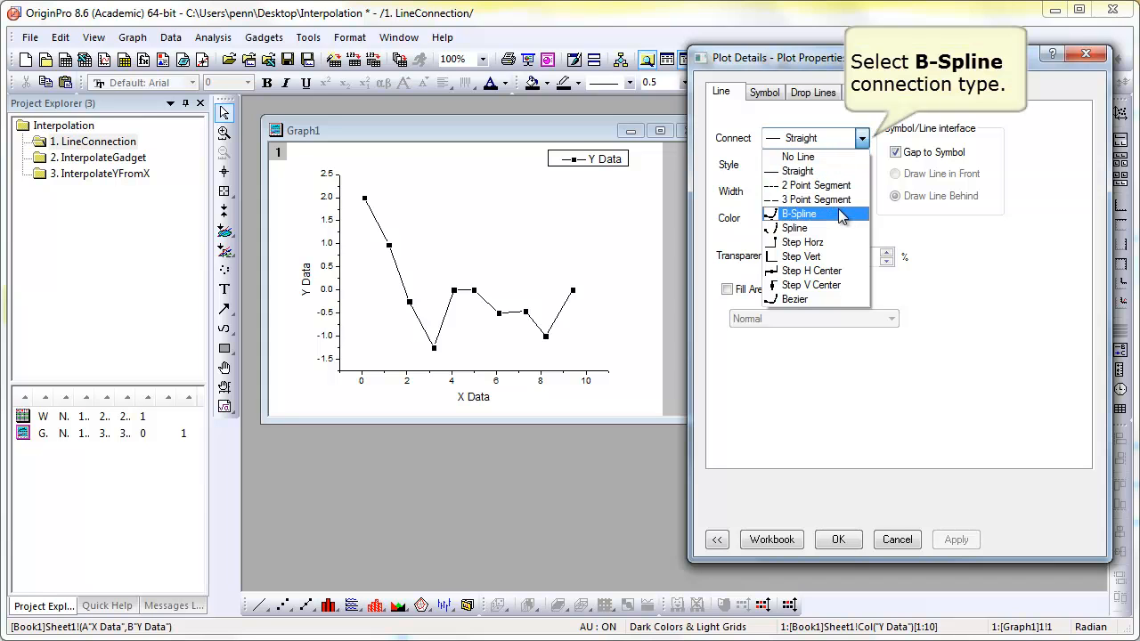
click(797, 213)
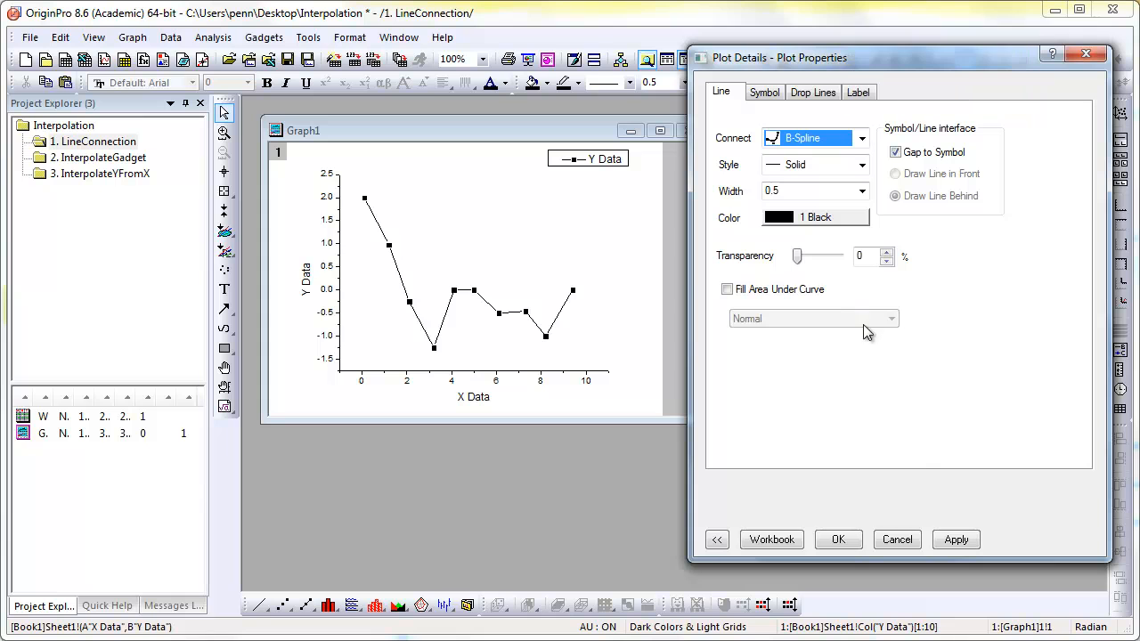
click(954, 538)
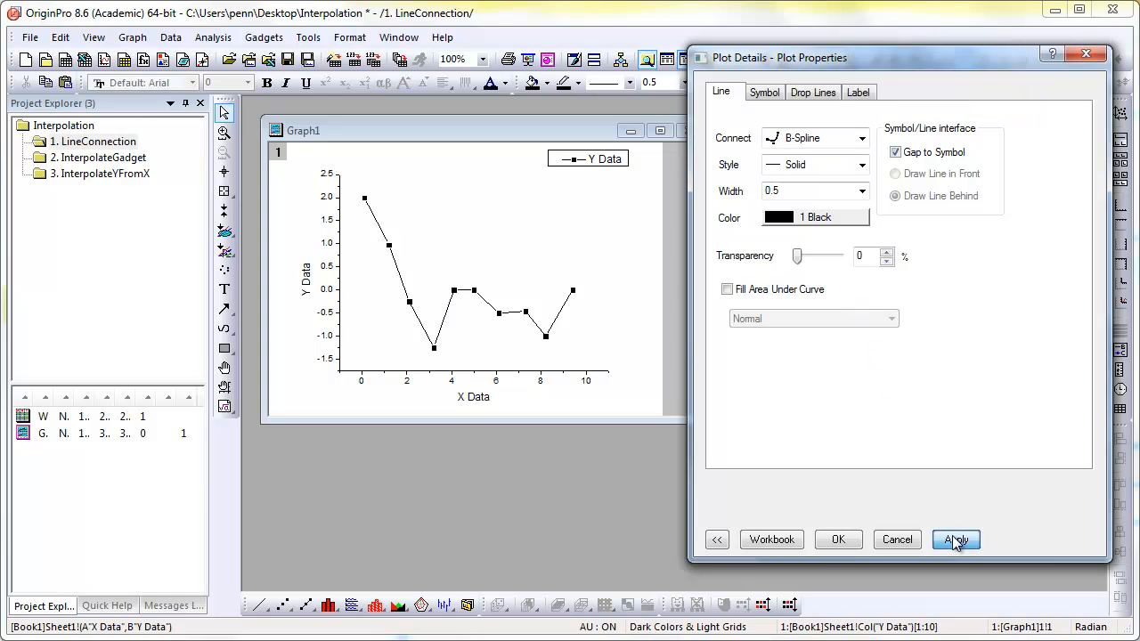
click(955, 537)
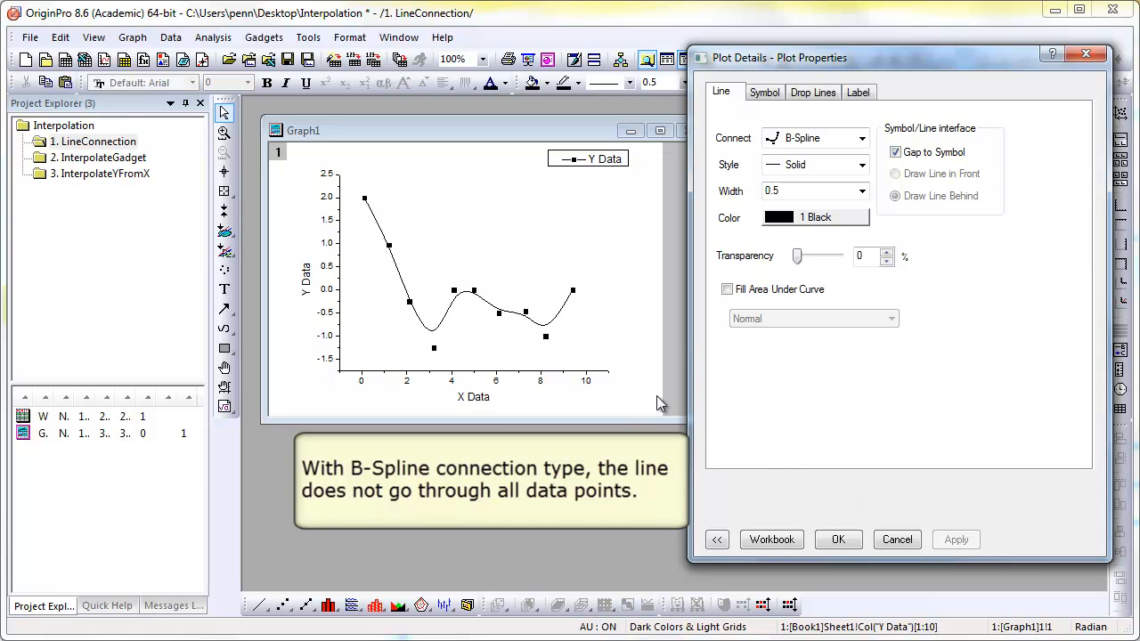
mouse_move(556, 328)
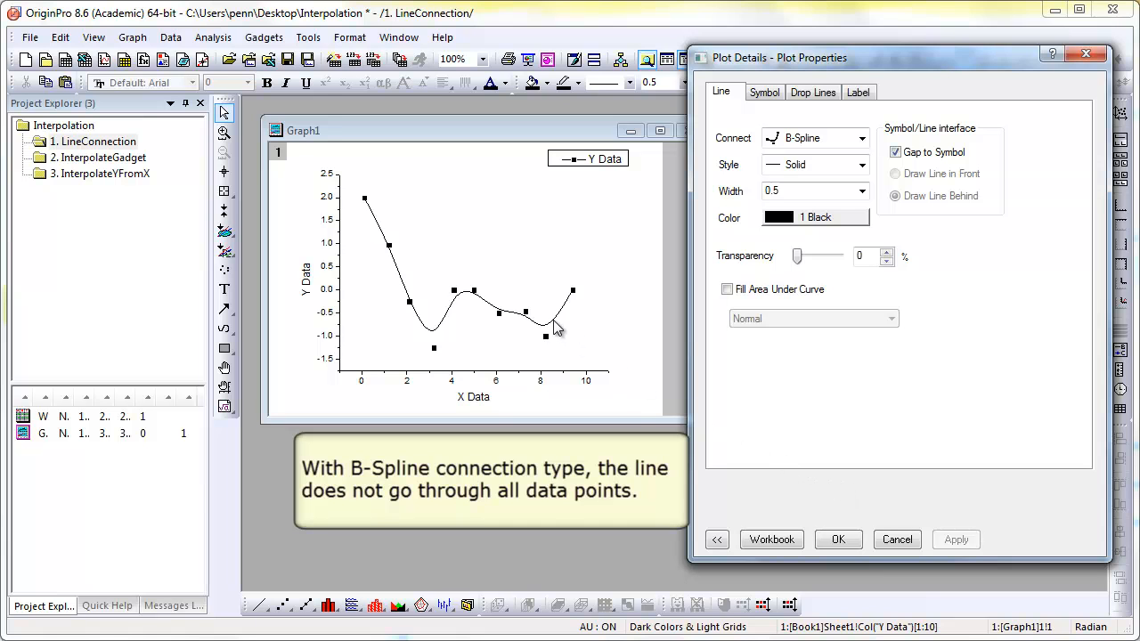
mouse_move(550, 345)
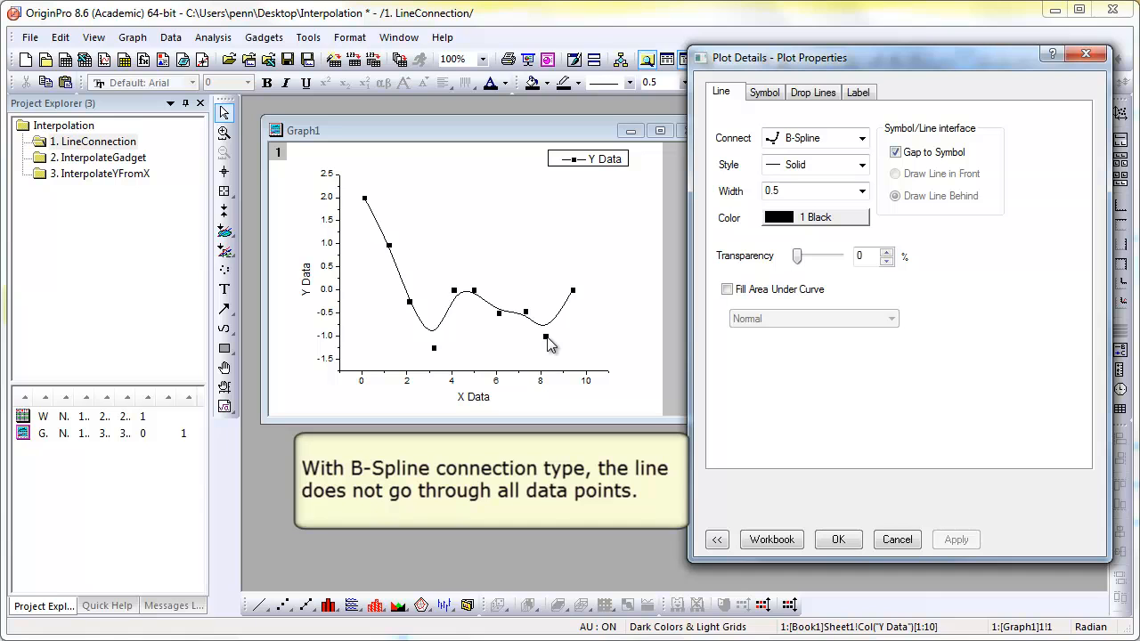
mouse_move(579, 320)
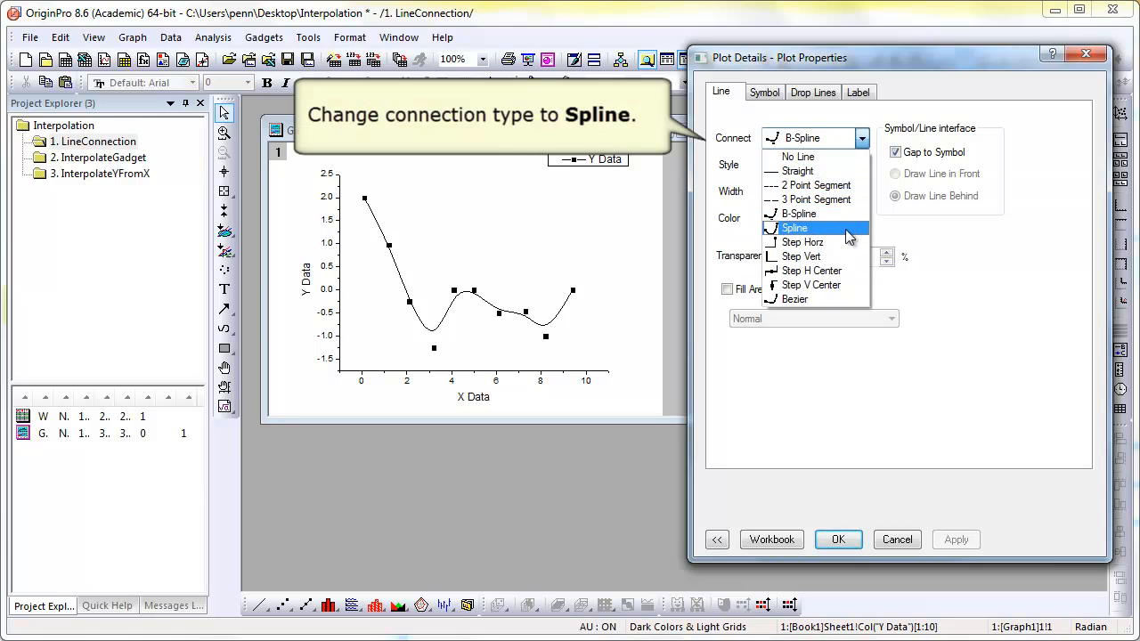
Switch the Connect type to Spline and confirm, closing Plot Details.
click(794, 228)
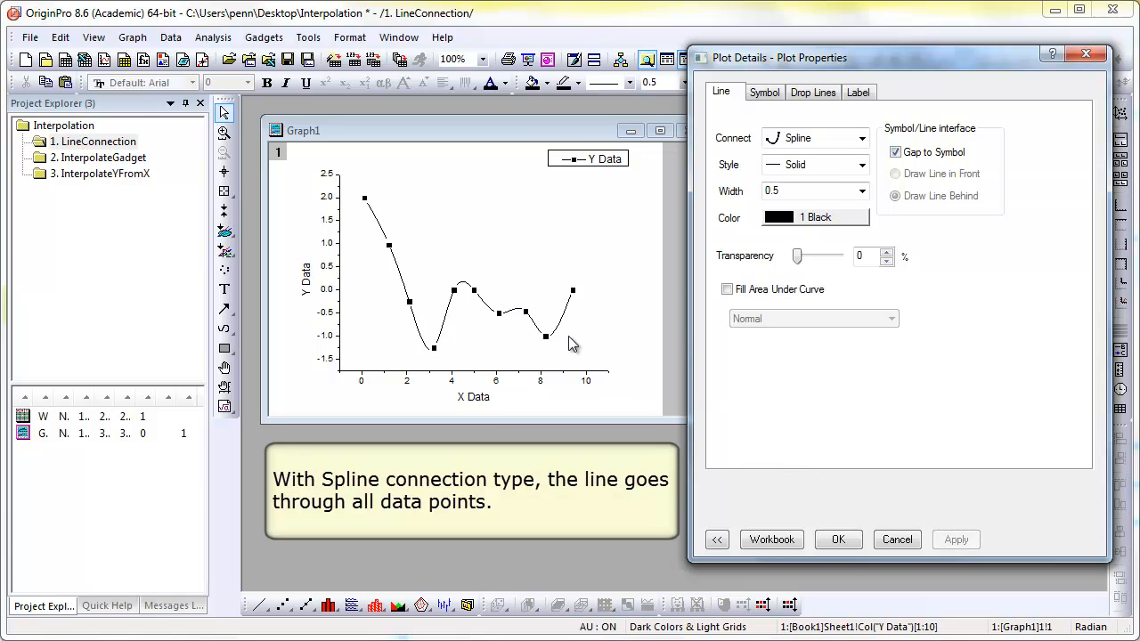
mouse_move(561, 330)
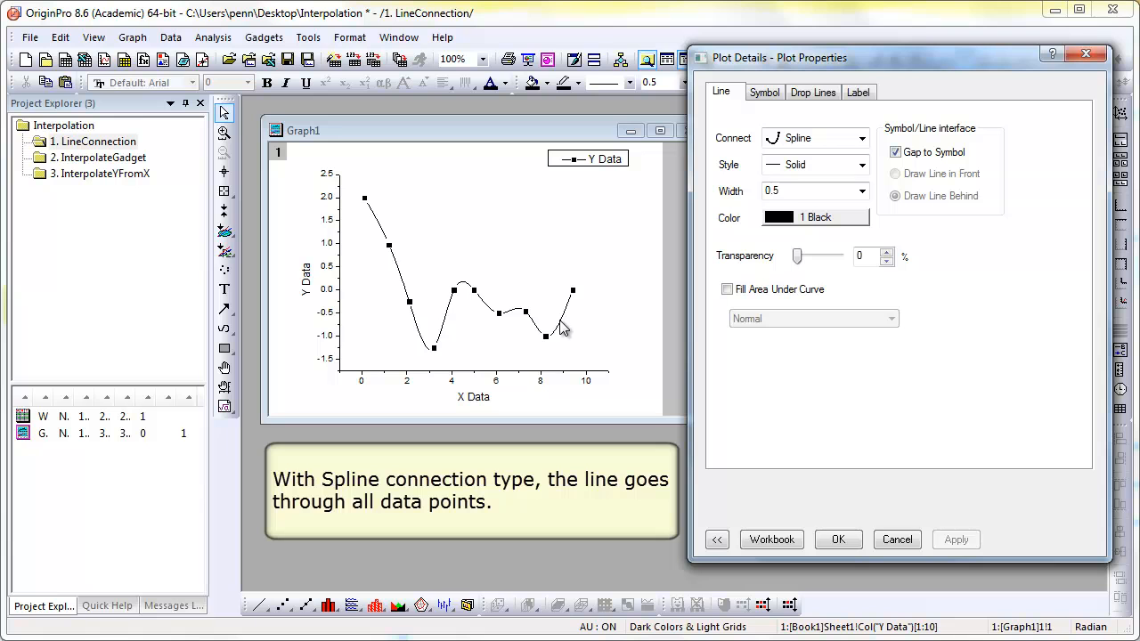
mouse_move(548, 346)
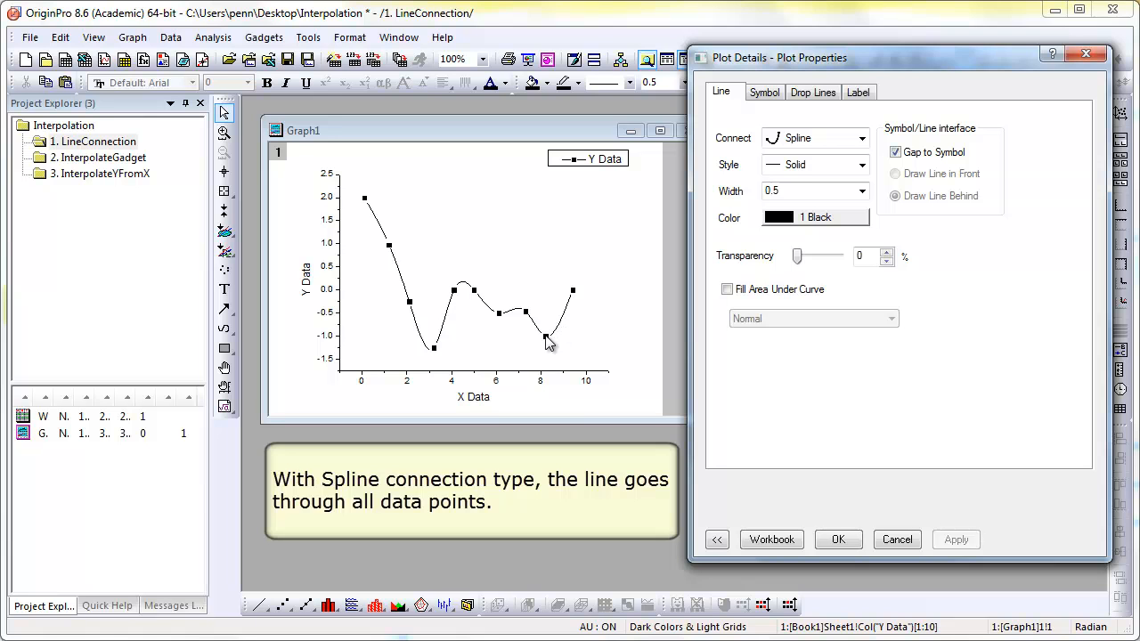
mouse_move(632, 399)
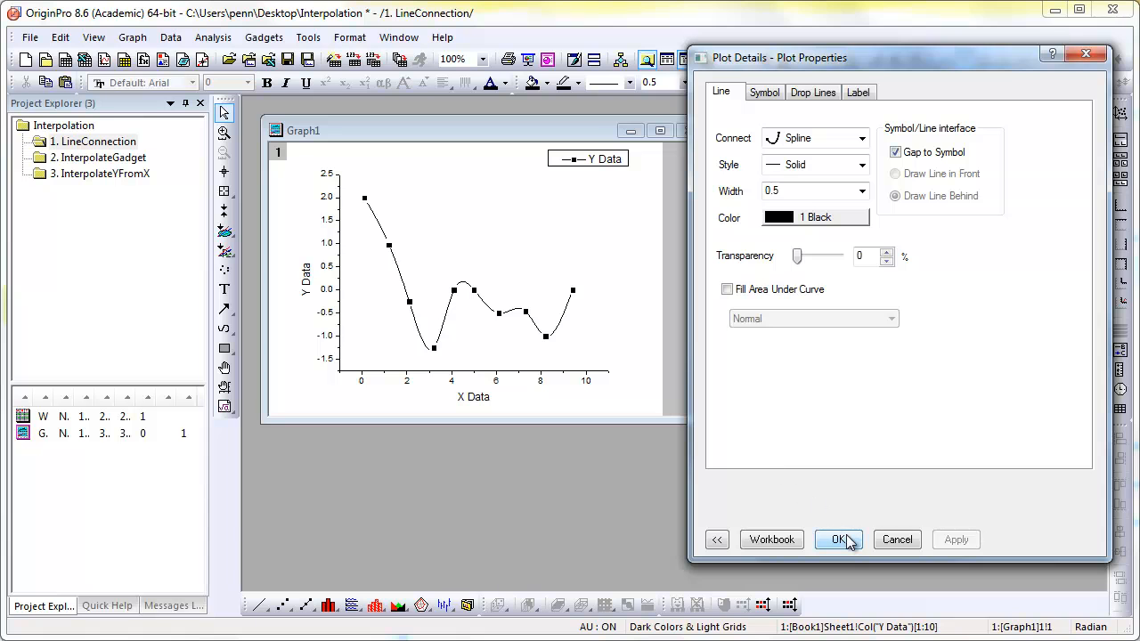
click(837, 538)
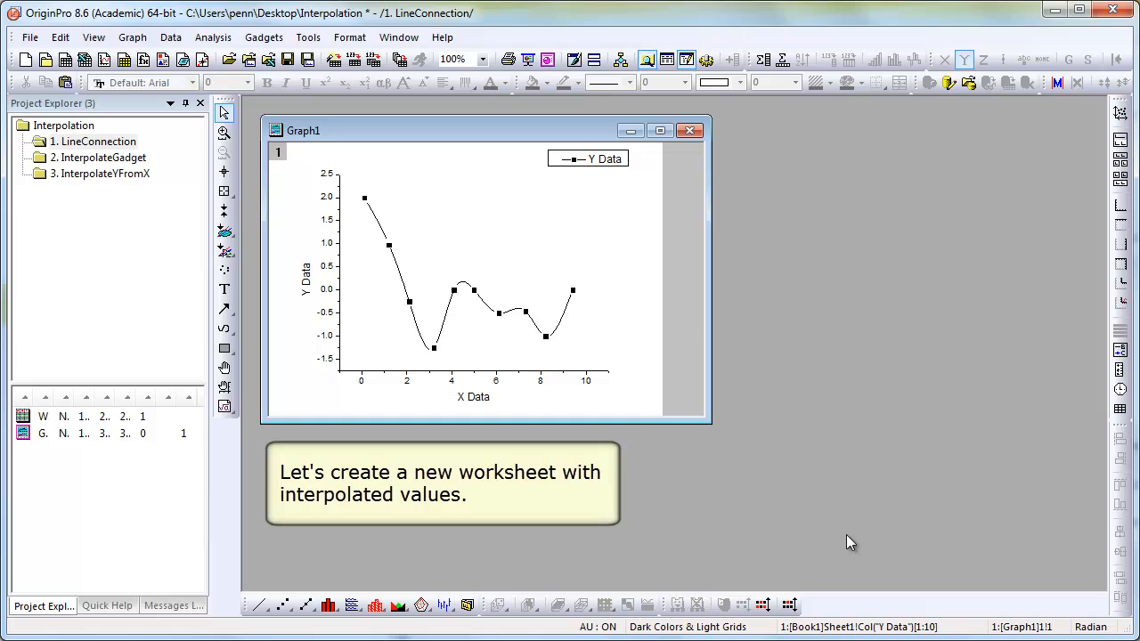
mouse_move(821, 521)
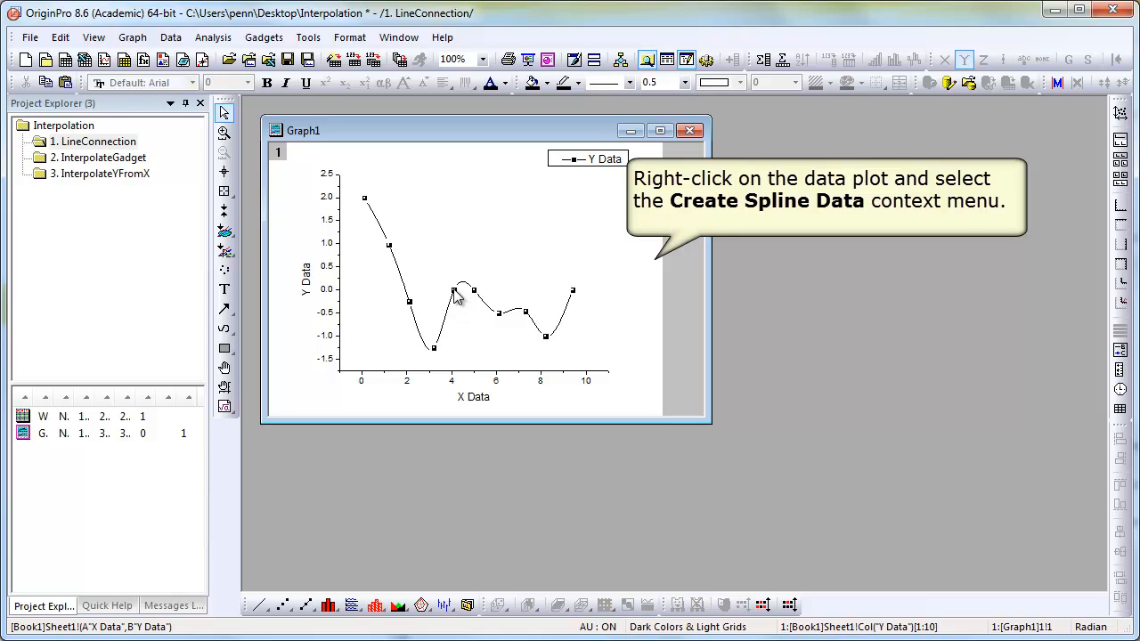
Create a spline data worksheet from the Y Data curve via its context menu.
right_click(454, 296)
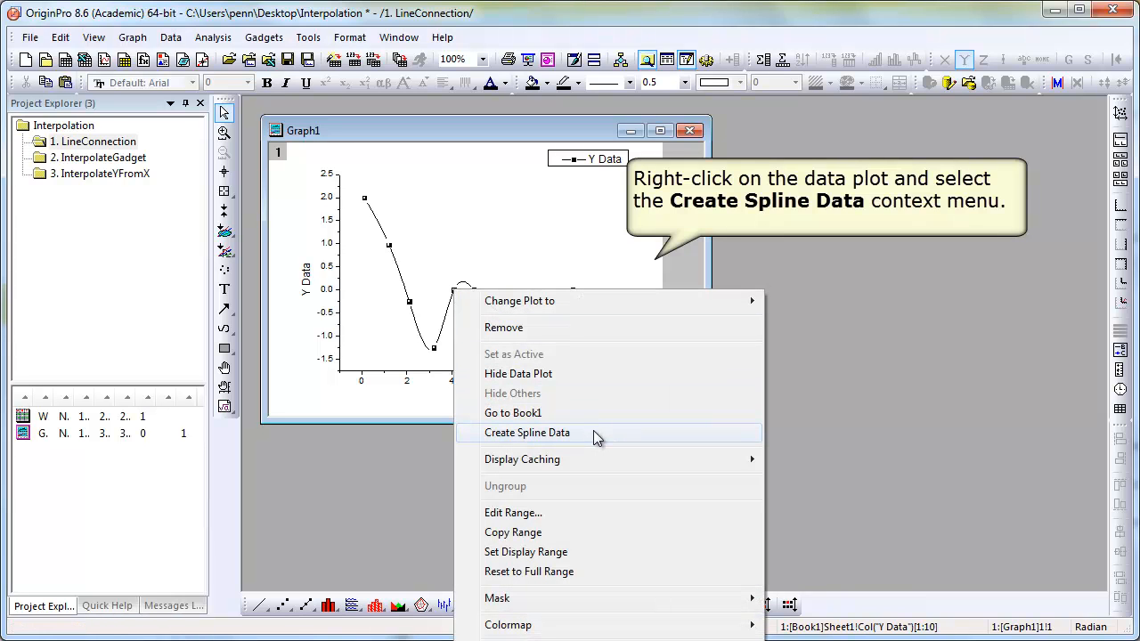
click(527, 432)
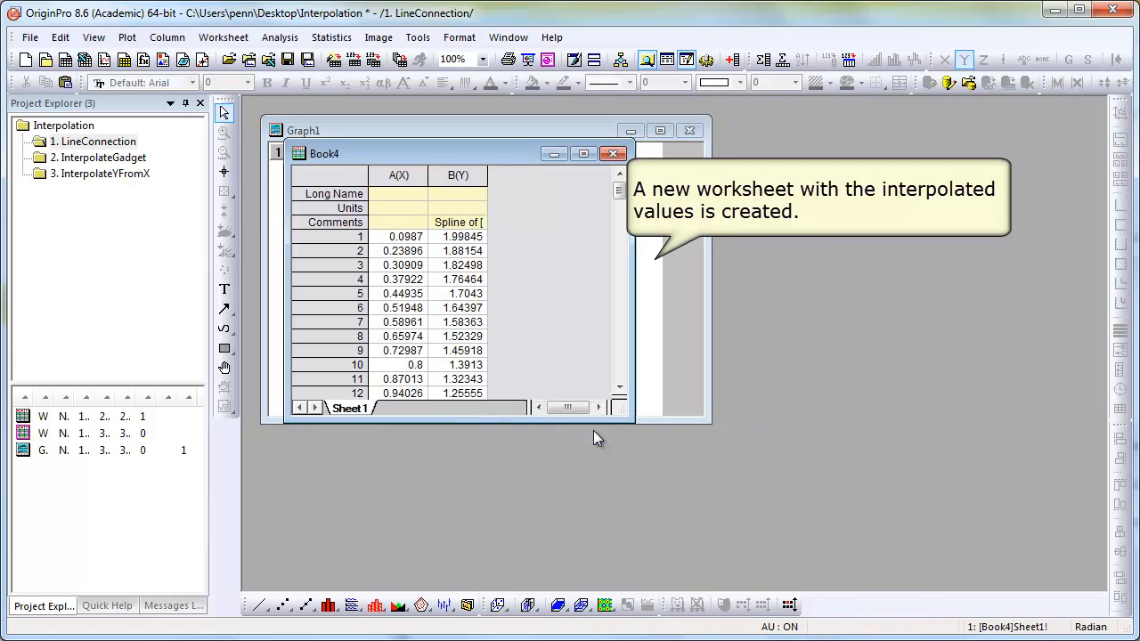
mouse_move(552, 314)
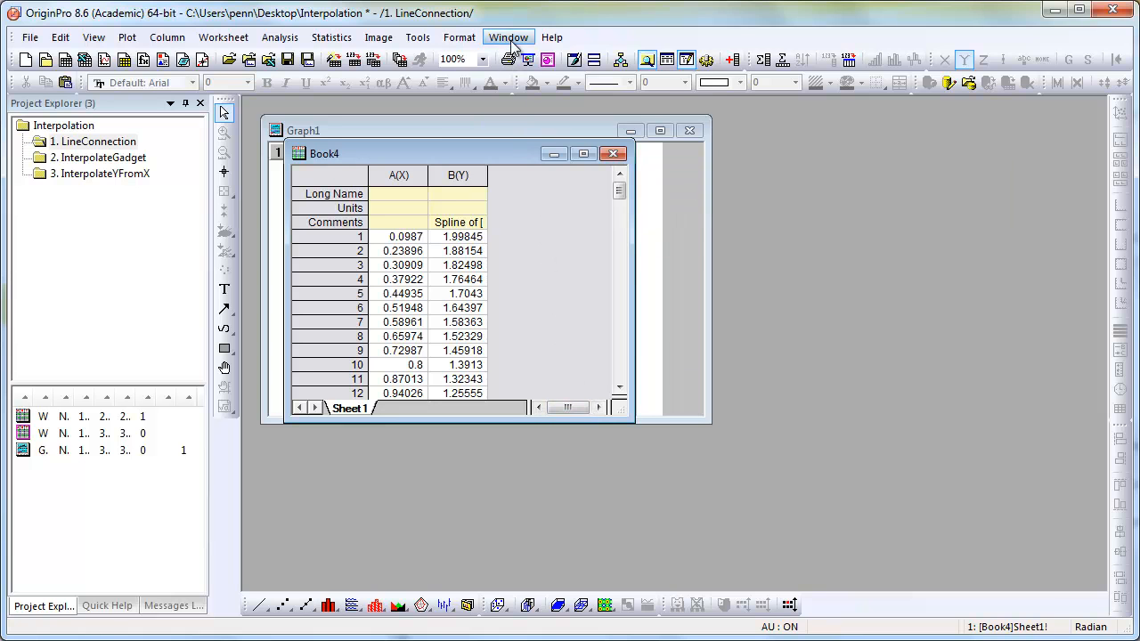
Tile the open windows side by side, then switch to the 2. InterpolateGadget folder.
click(509, 36)
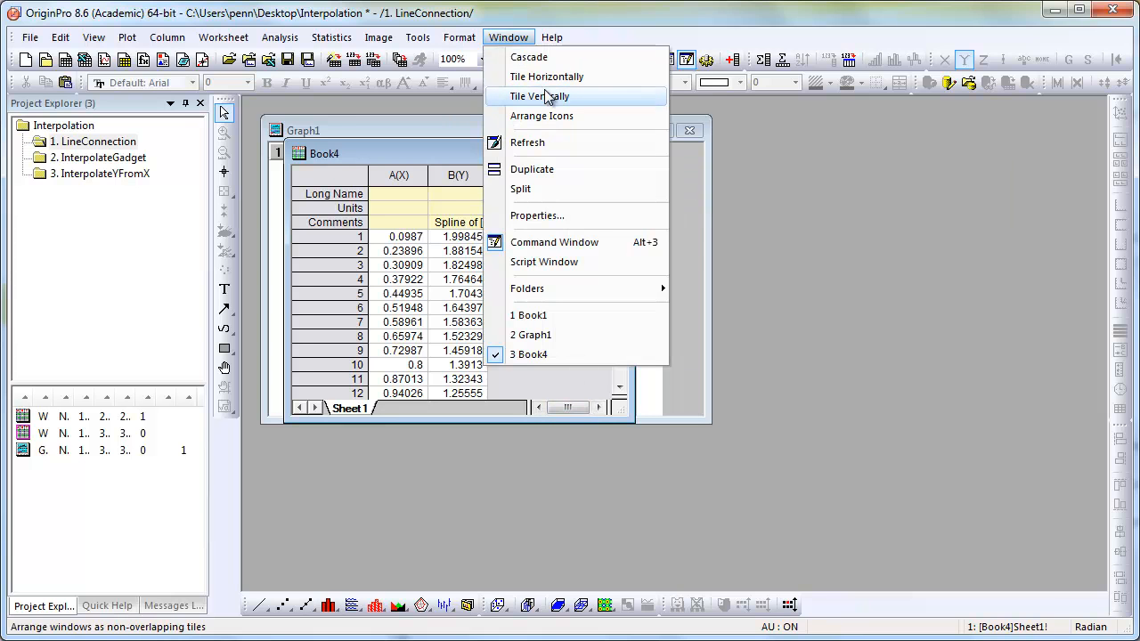
click(538, 97)
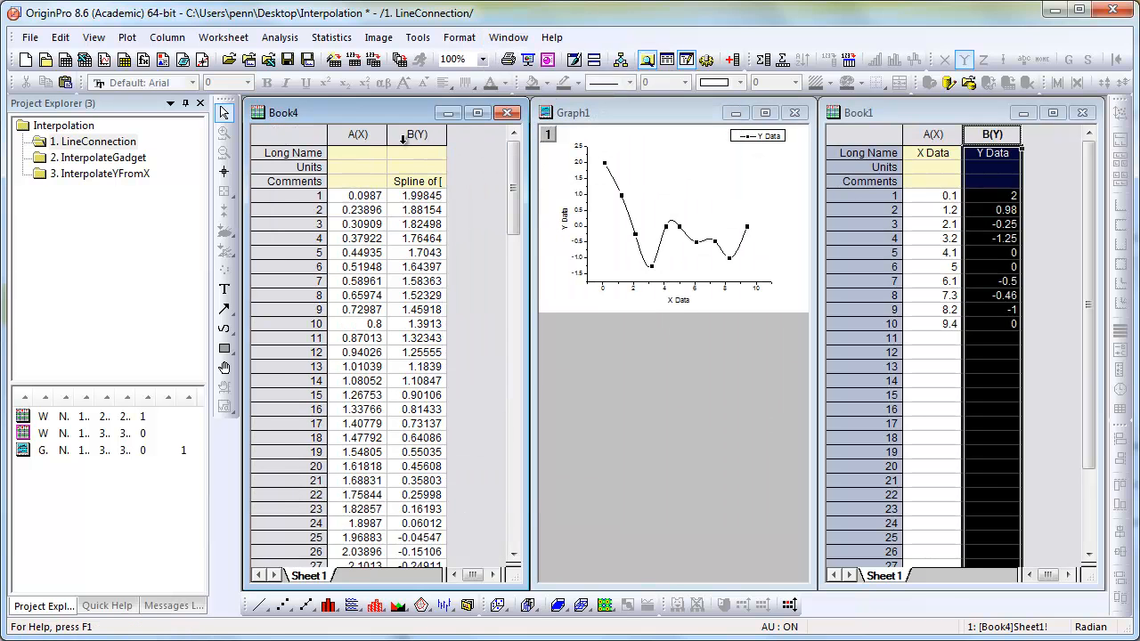
click(100, 157)
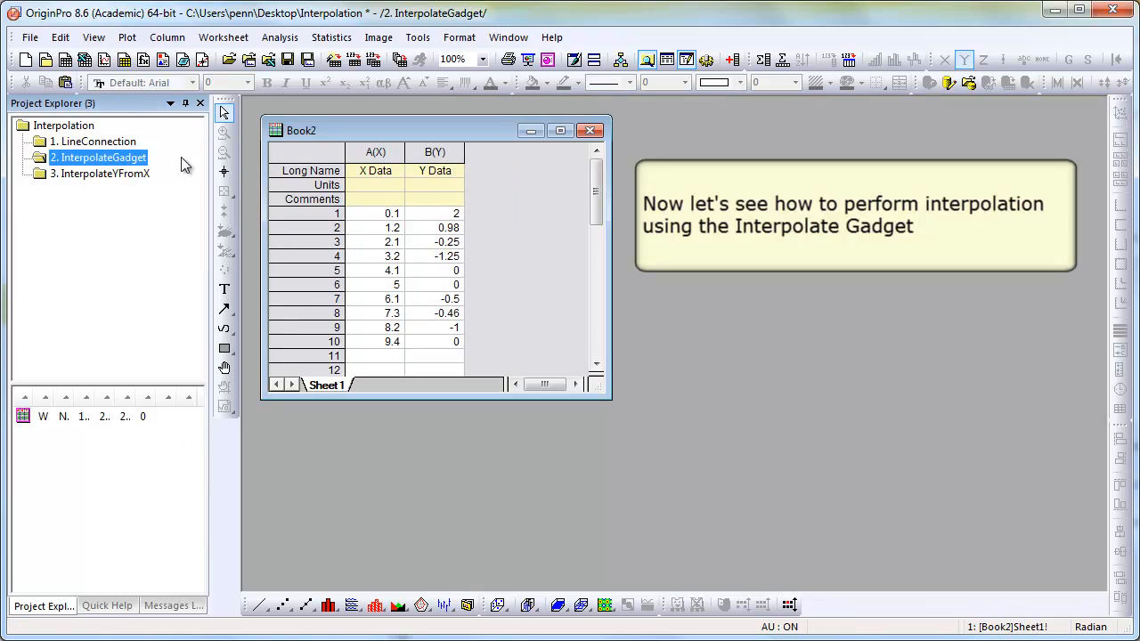
mouse_move(306, 159)
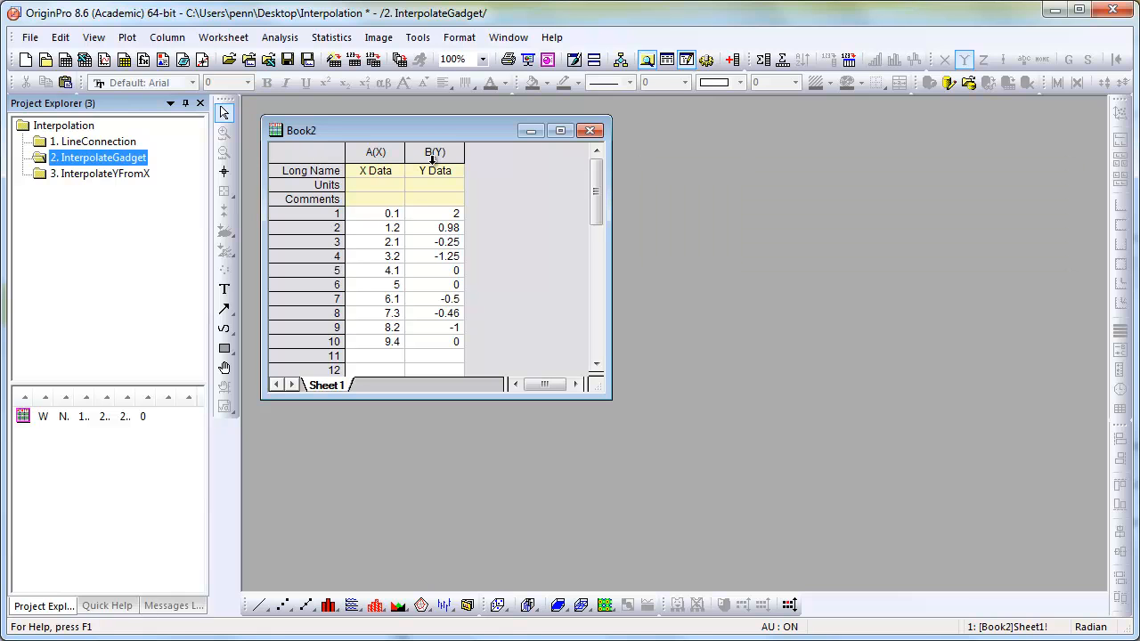
Plot Book2's Y Data column as a Line + Symbol graph.
click(435, 153)
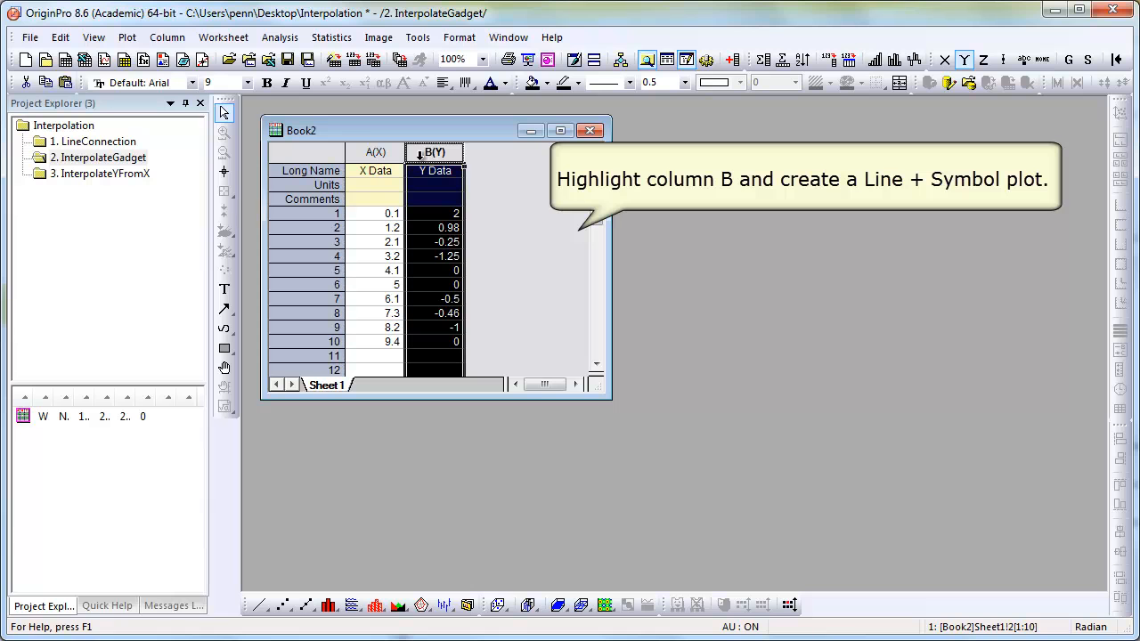
click(127, 36)
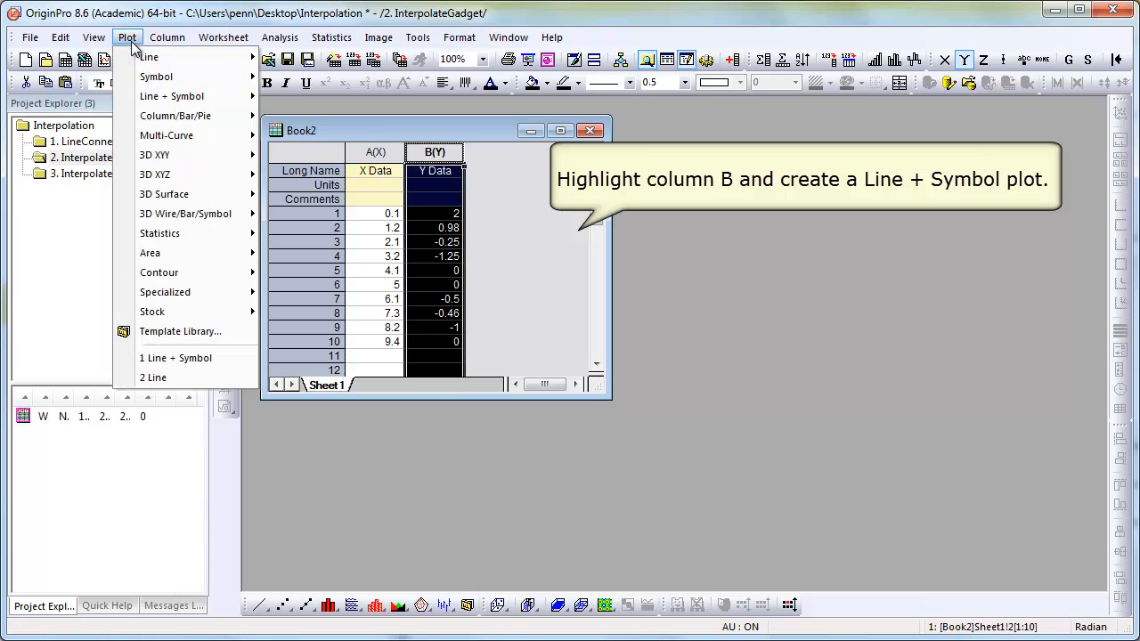
mouse_move(170, 96)
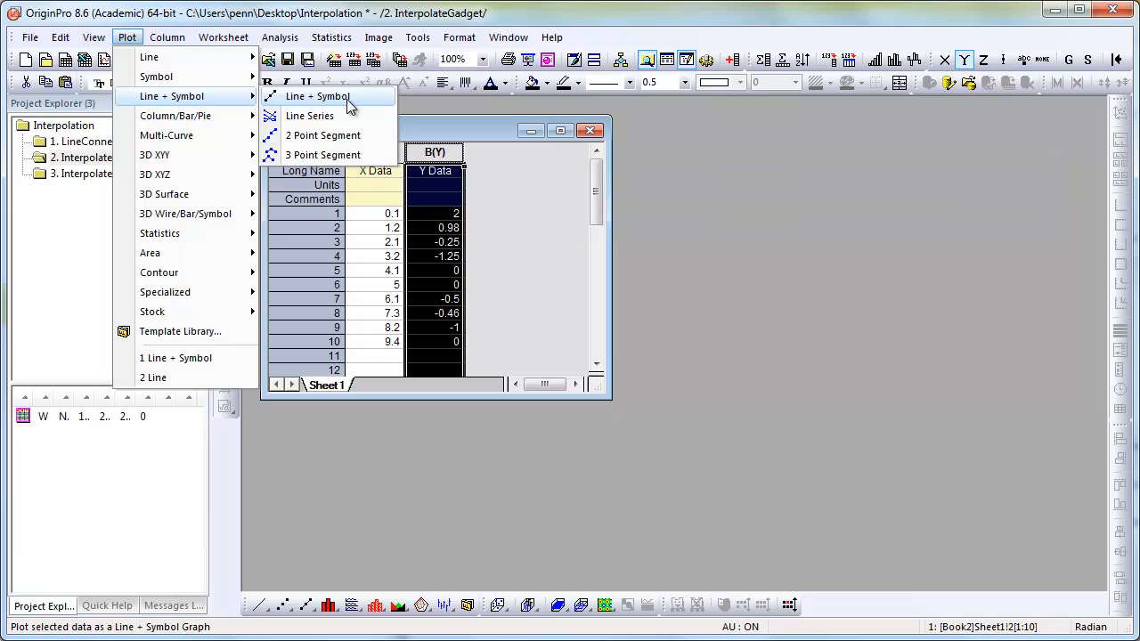
click(317, 96)
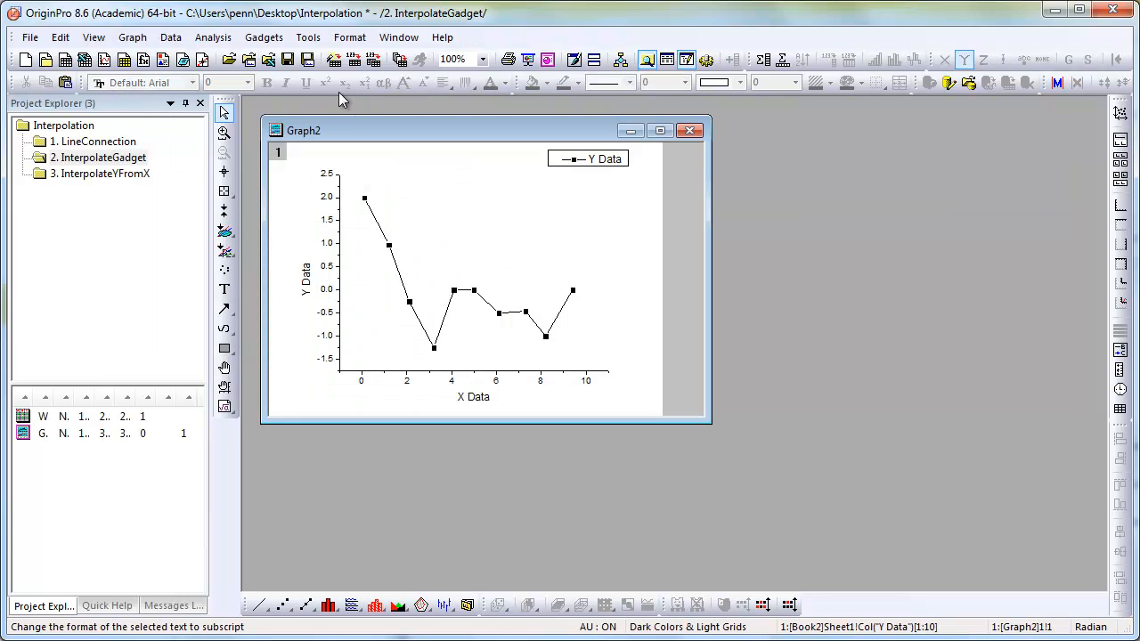
Add the Interpolate gadget with Cubic Spline method, Natural boundary, interpolating to the region's edge.
click(264, 36)
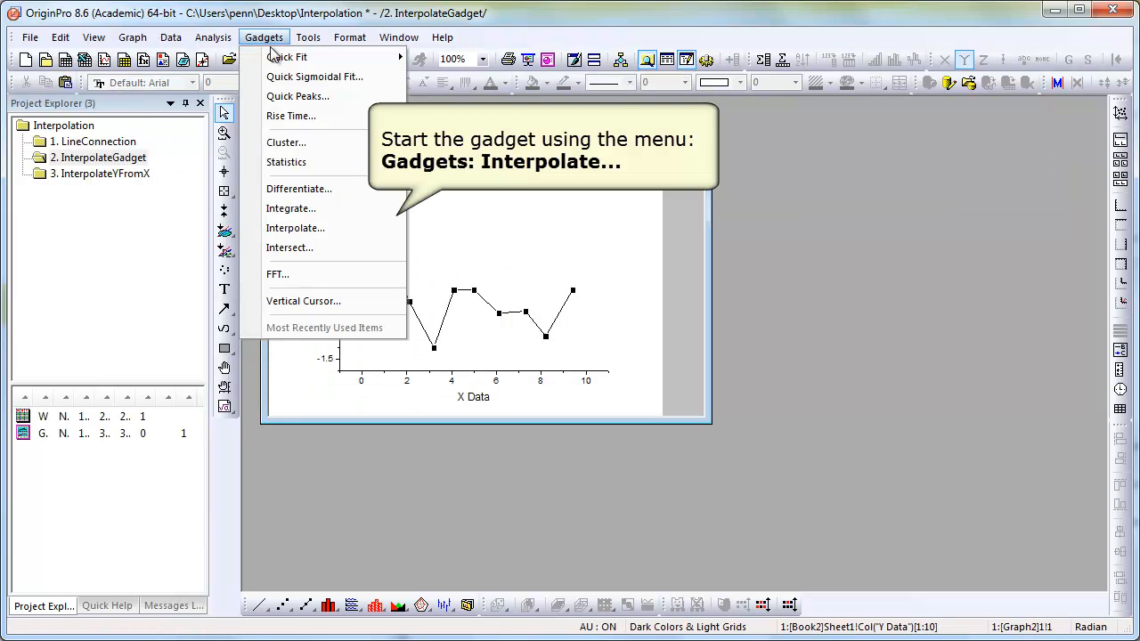
mouse_move(299, 189)
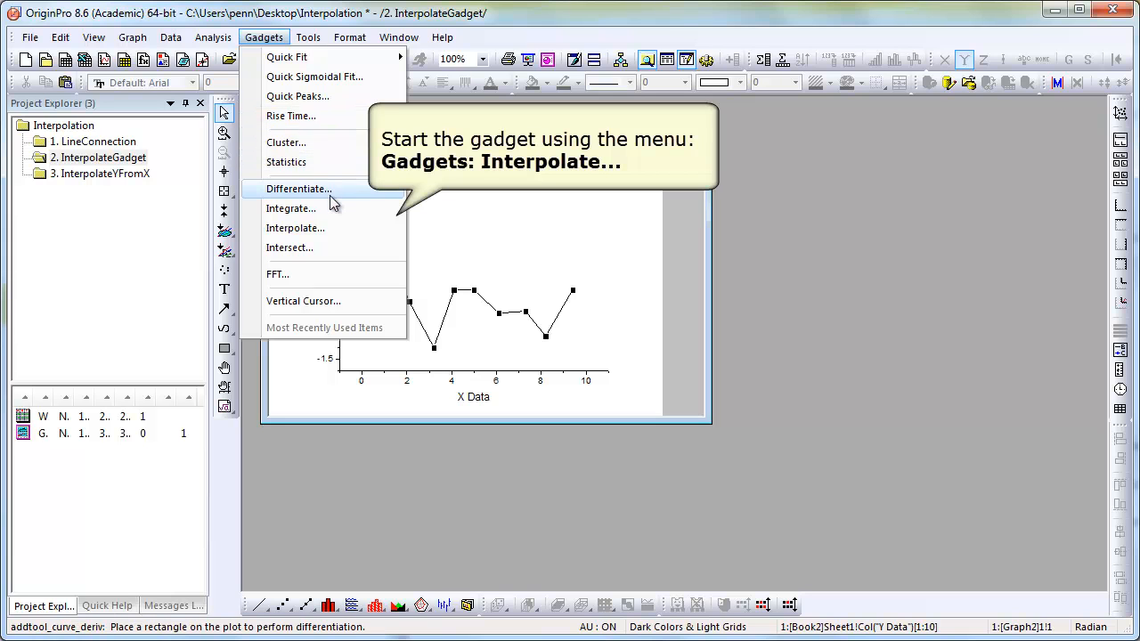
mouse_move(296, 228)
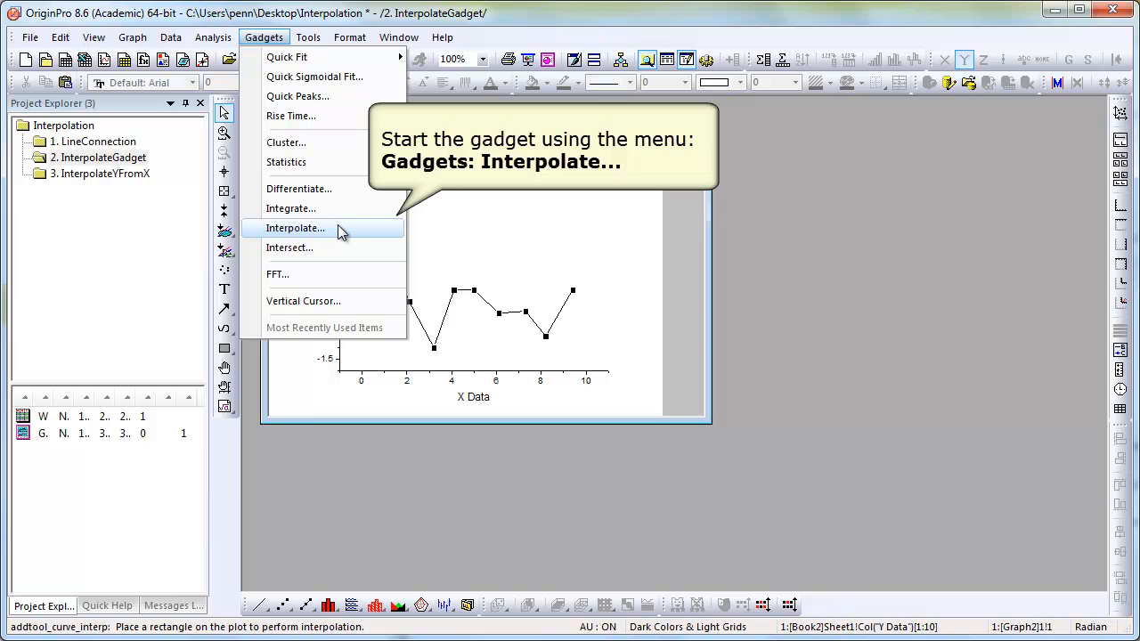
click(295, 228)
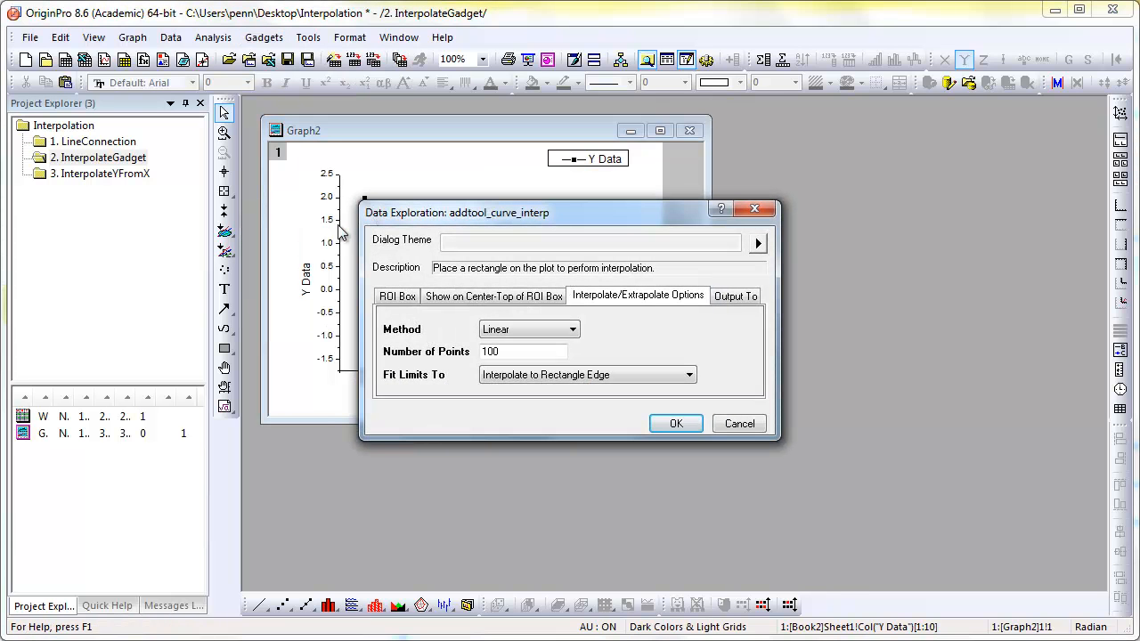
mouse_move(606, 307)
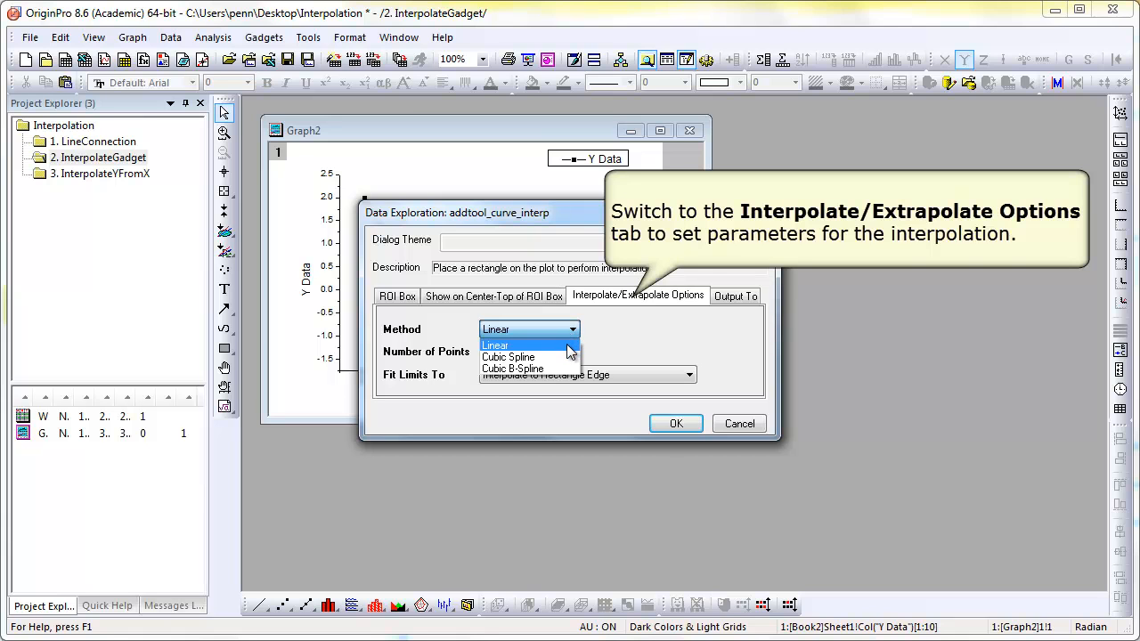
mouse_move(507, 356)
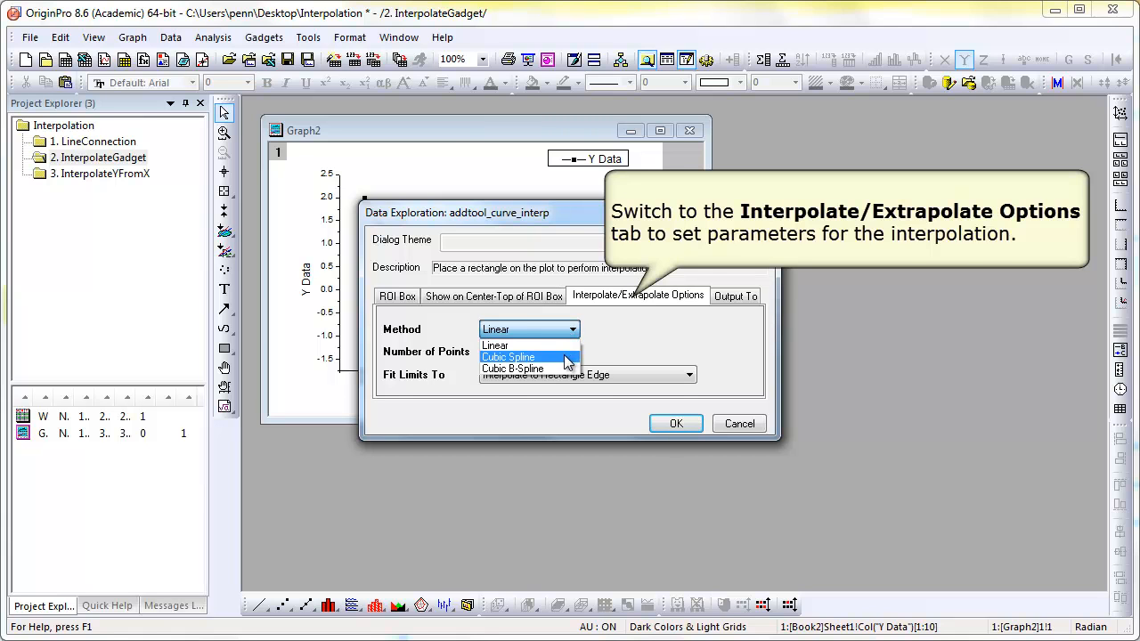
click(507, 356)
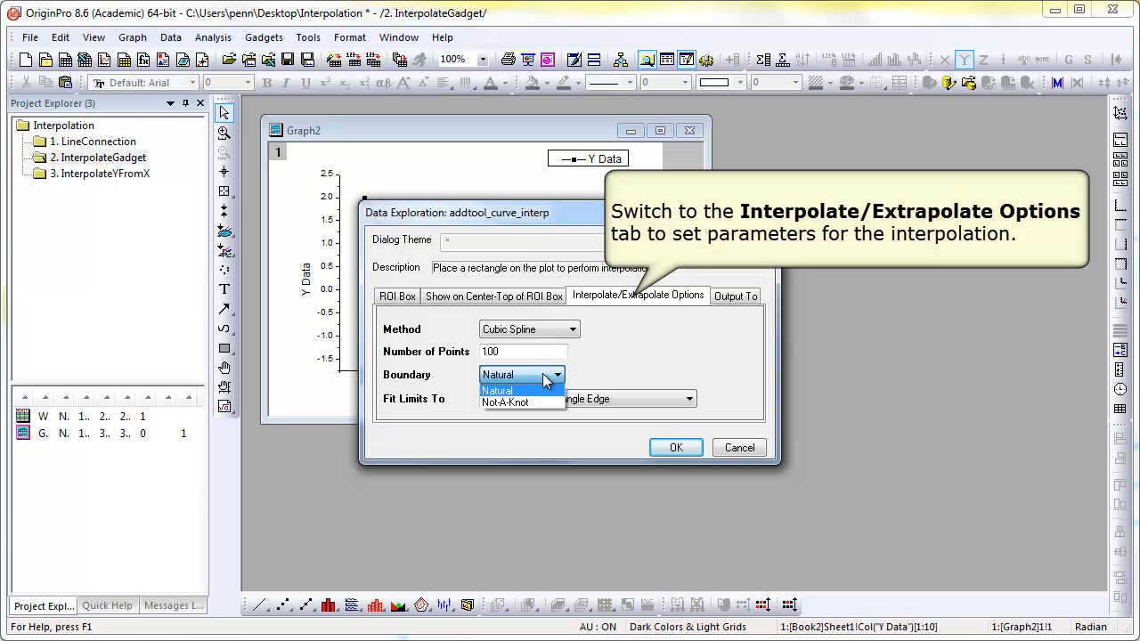
mouse_move(546, 396)
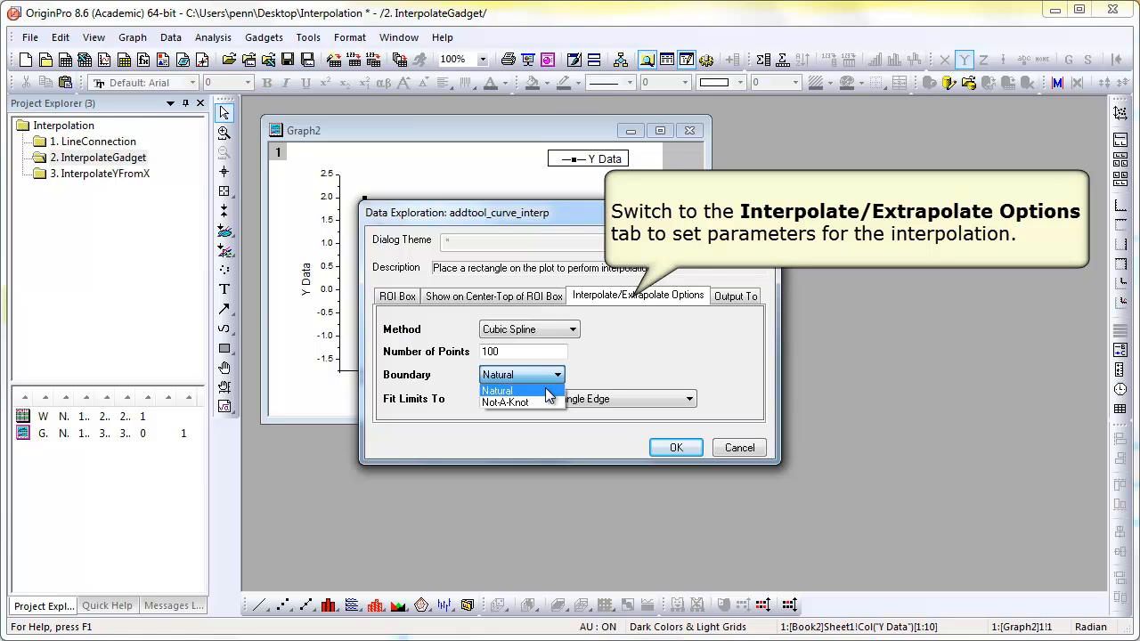
click(691, 398)
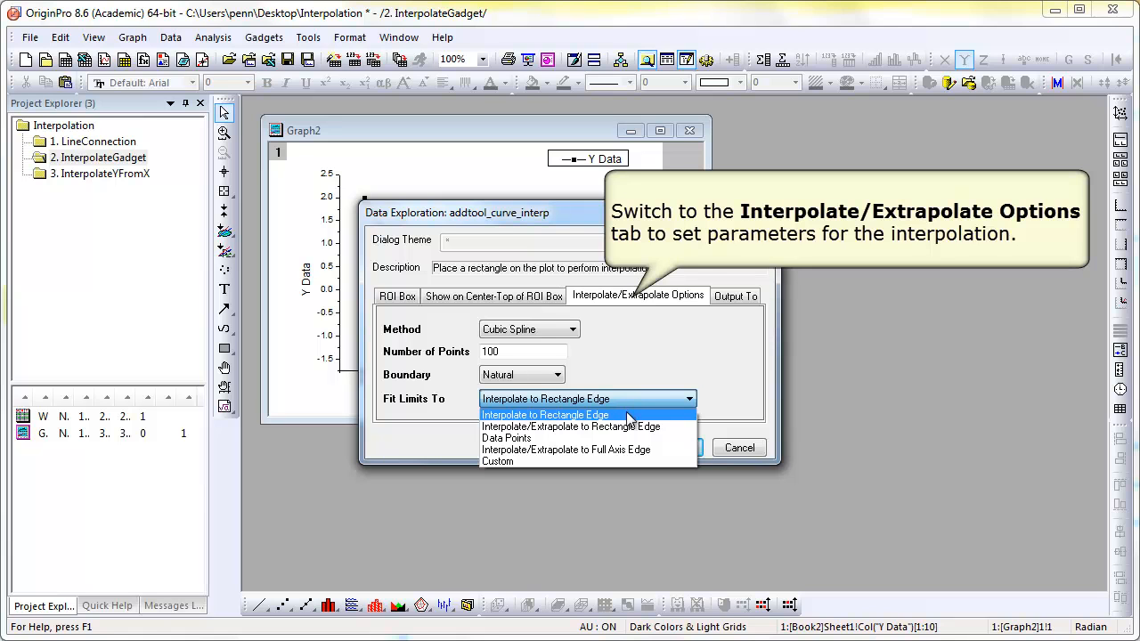
click(545, 413)
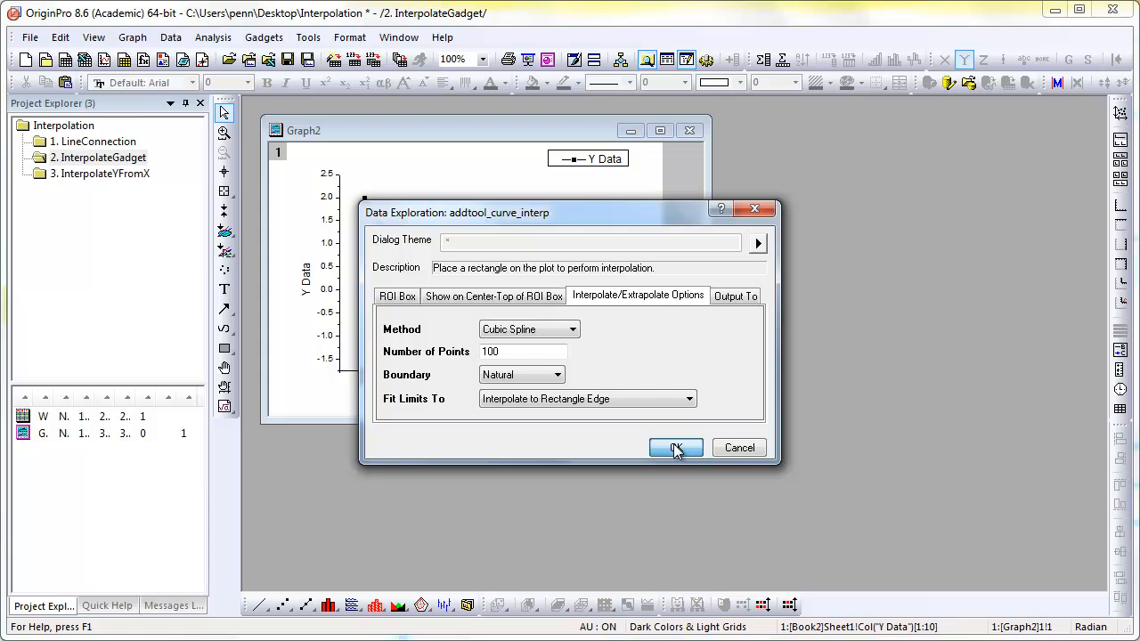
click(677, 447)
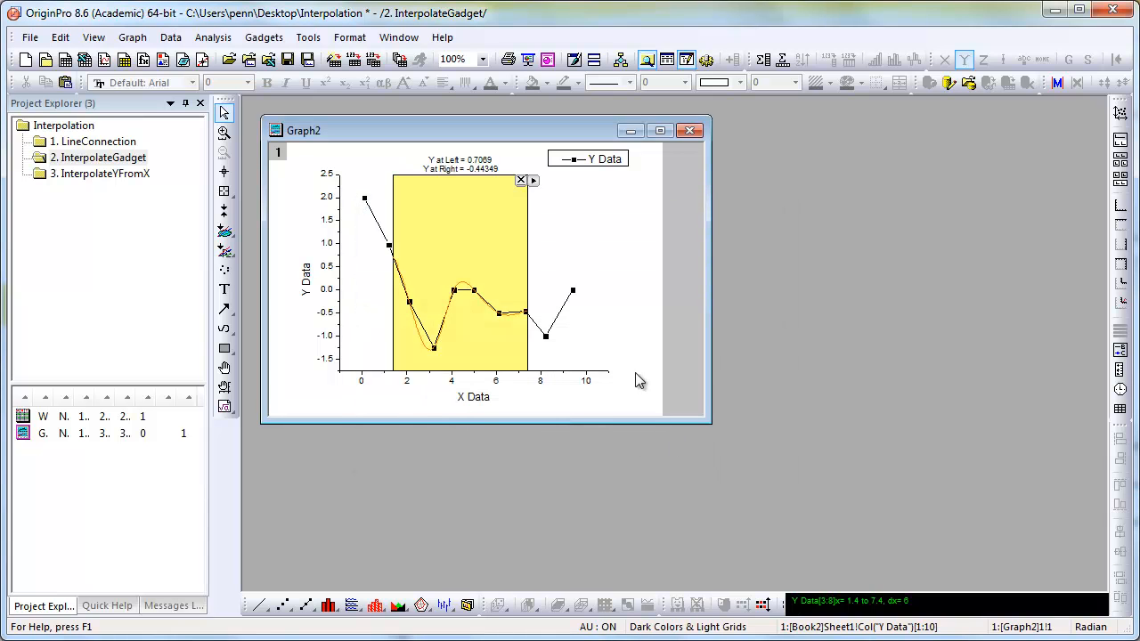
mouse_move(534, 179)
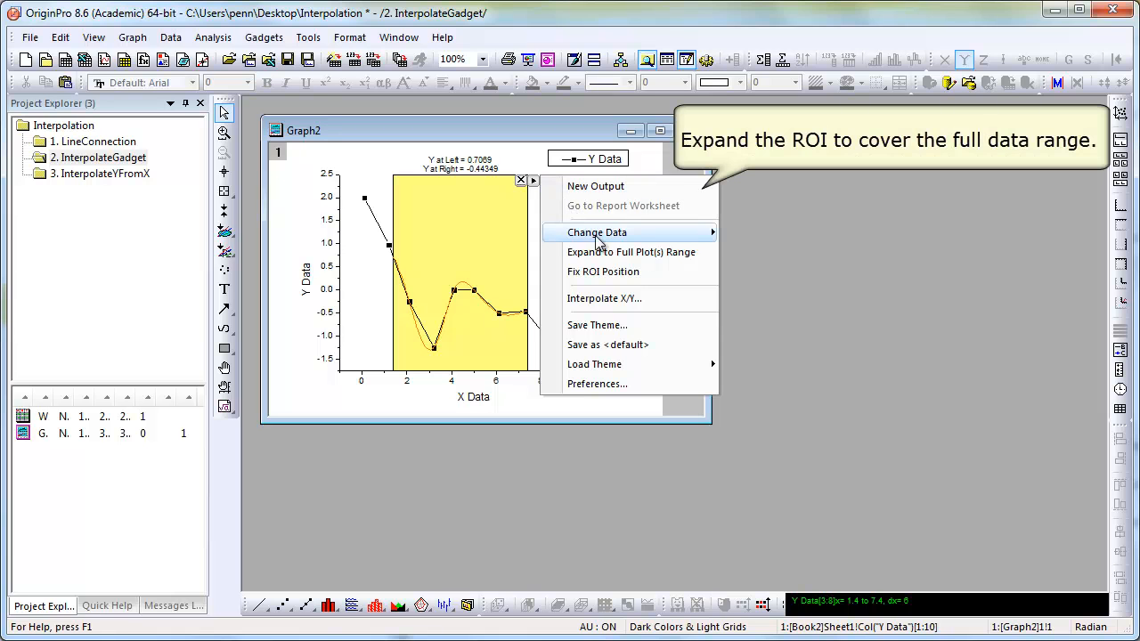
mouse_move(630, 253)
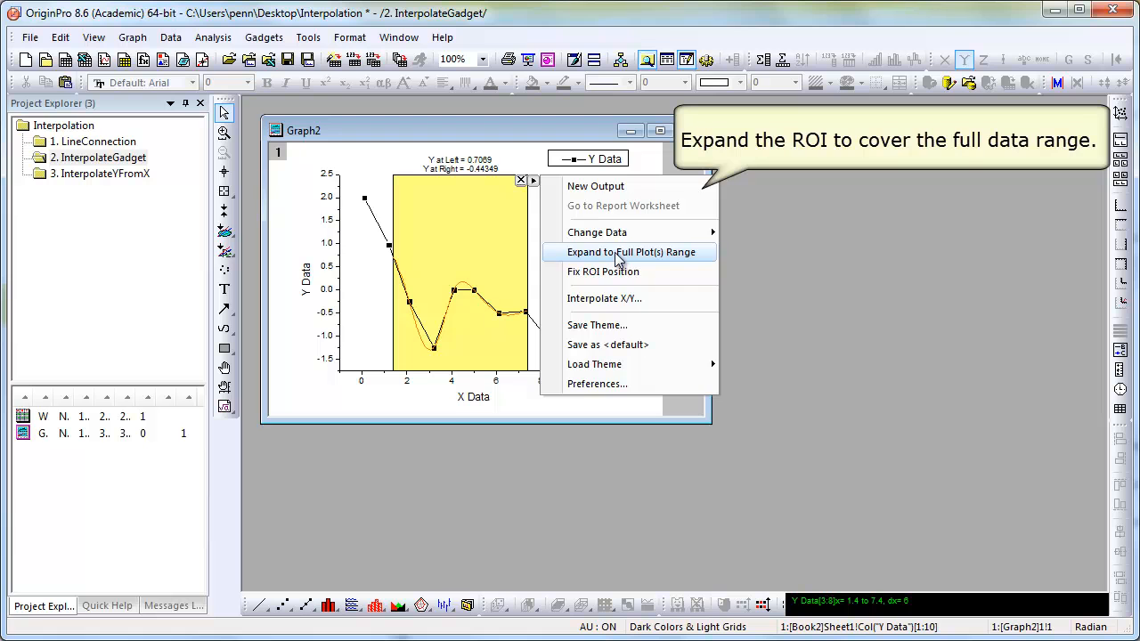
Expand the ROI to the full plot range, output results to a worksheet and go to the report.
click(630, 253)
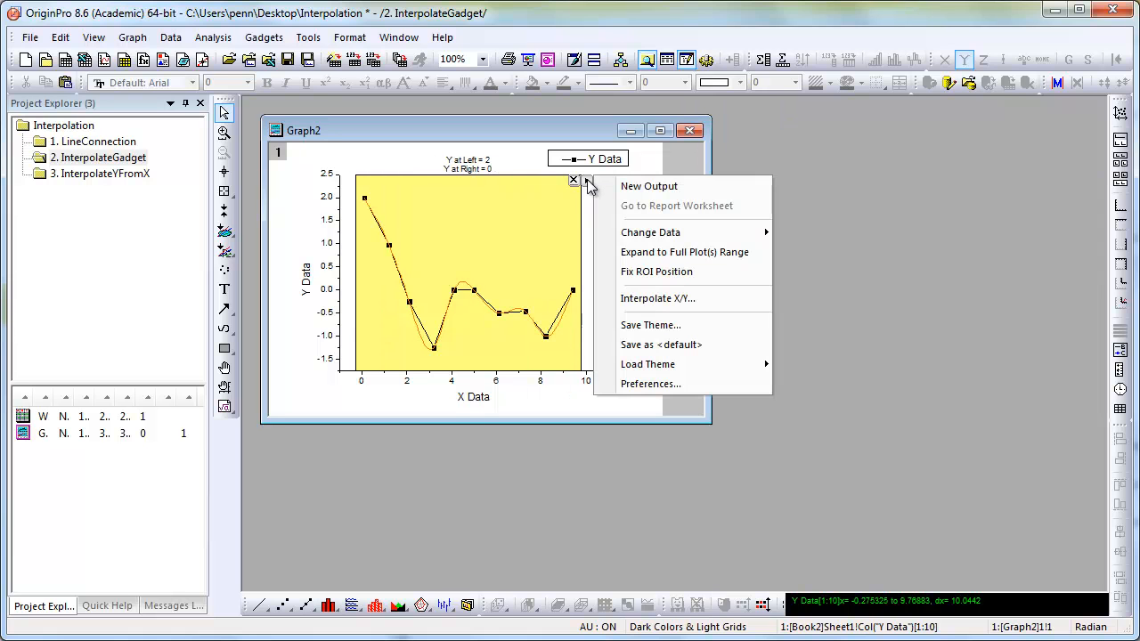
mouse_move(648, 187)
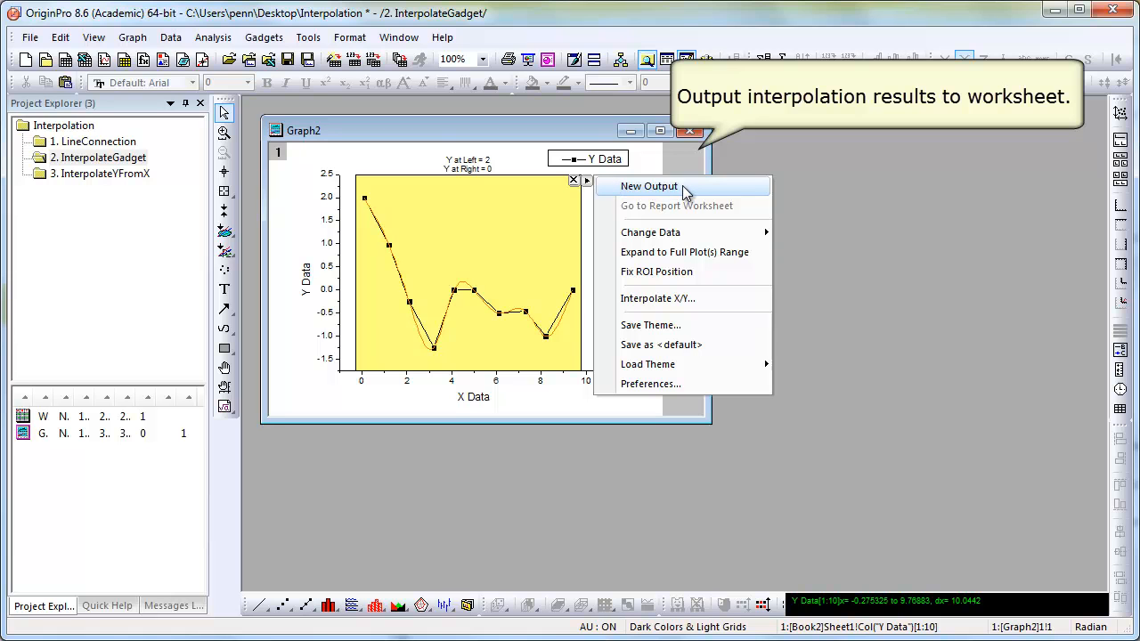
click(648, 187)
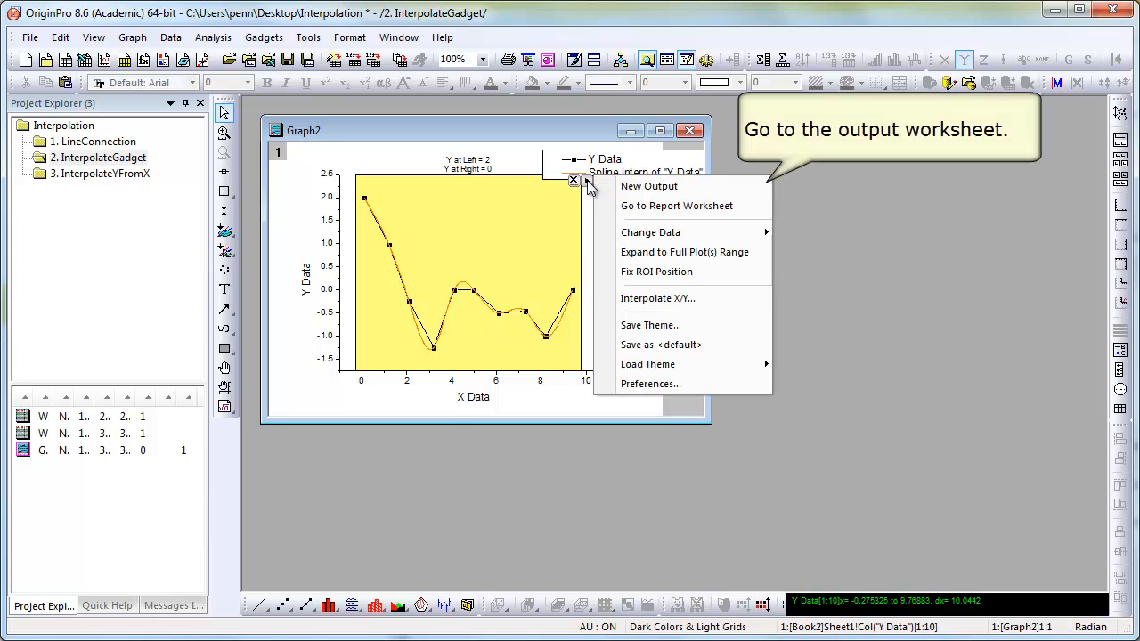
mouse_move(691, 206)
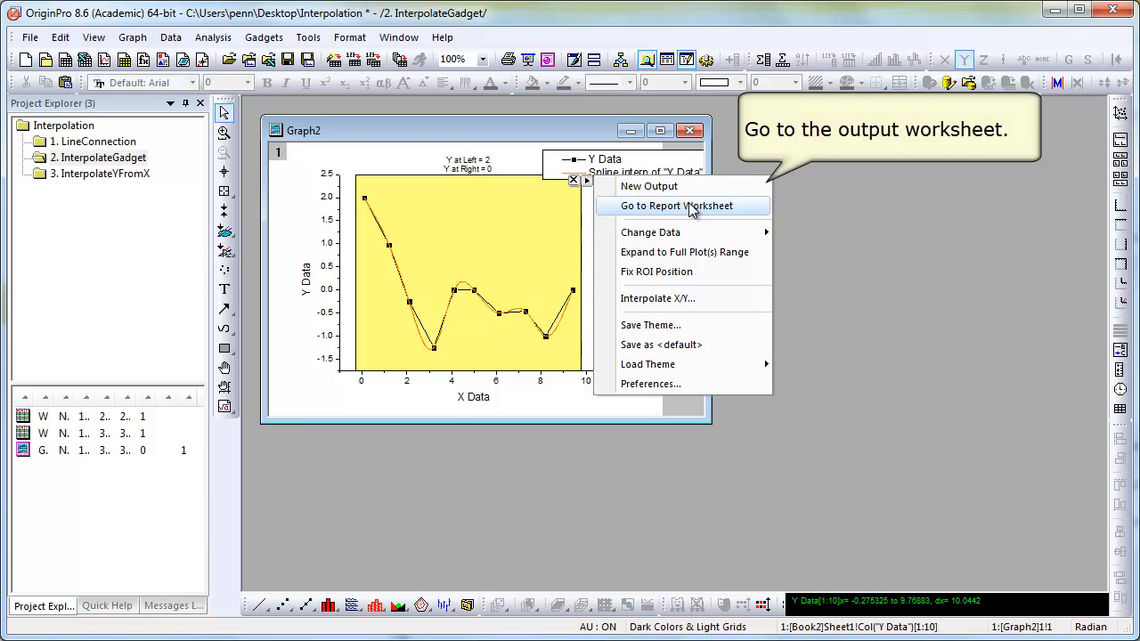
click(677, 206)
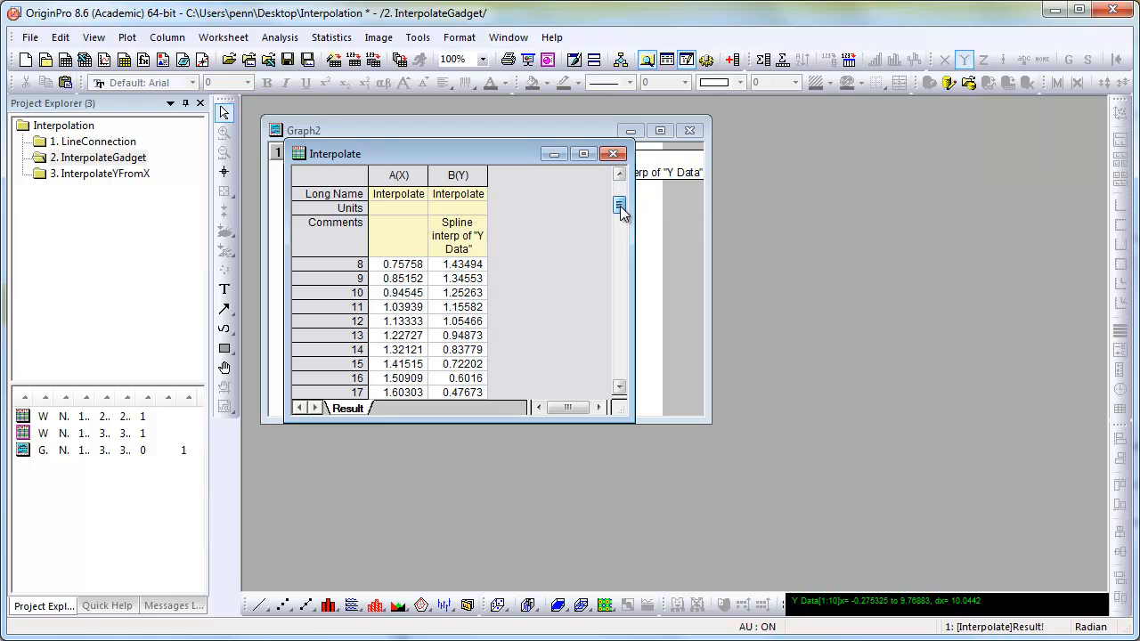
Tile the Interpolate sheet, Graph2 and Book2 vertically, then open the InterpolateYFromX folder.
drag(619, 210, 620, 288)
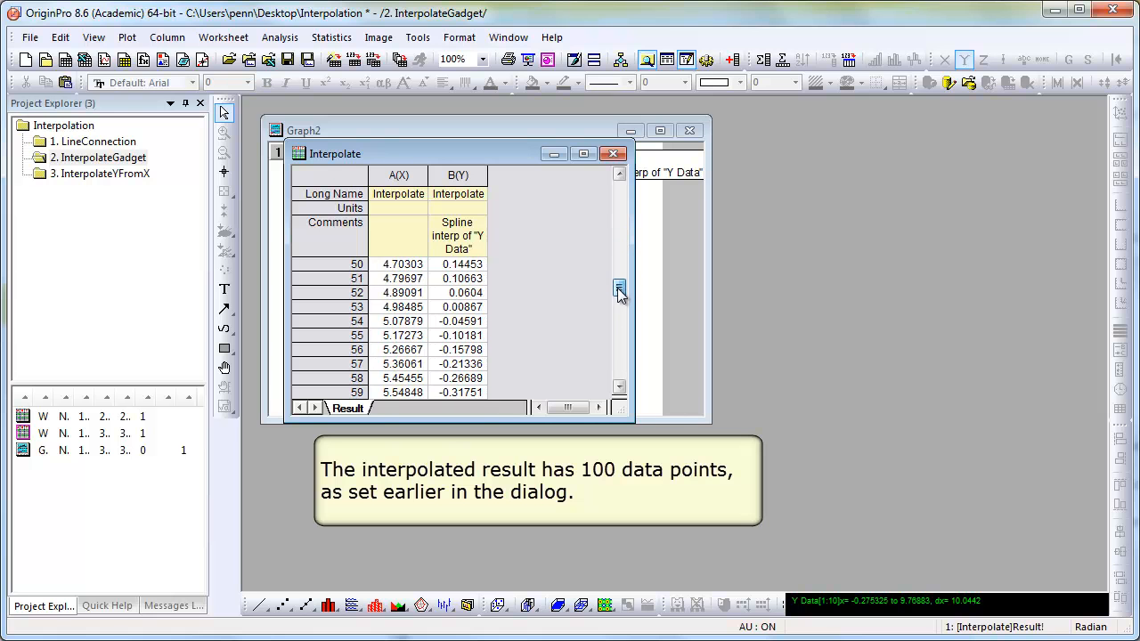
scroll(down, 3)
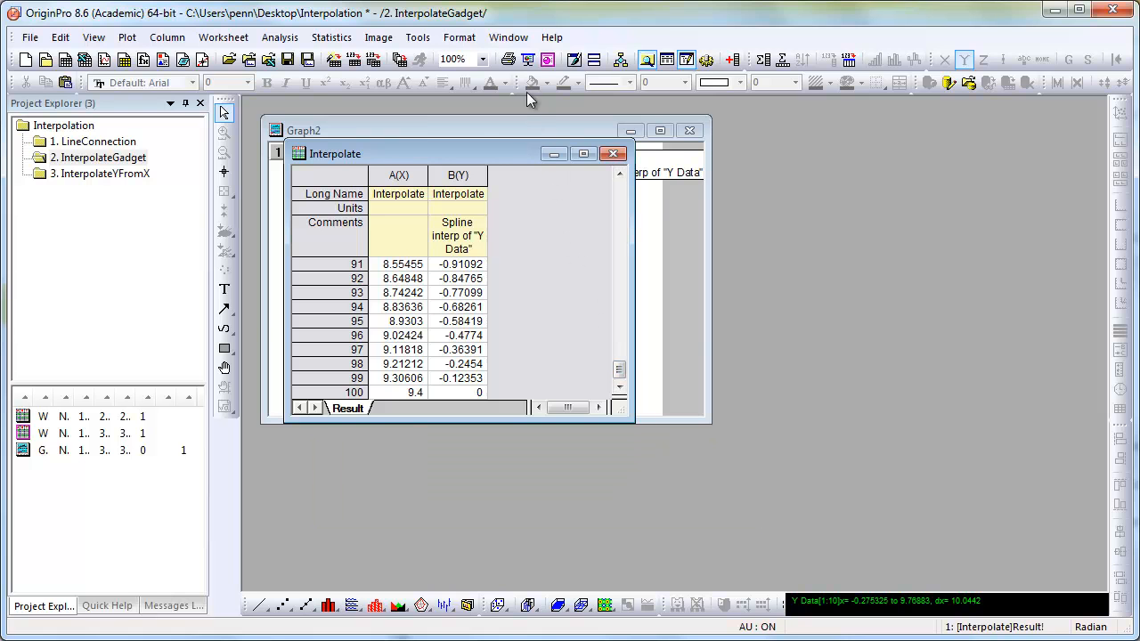
click(508, 35)
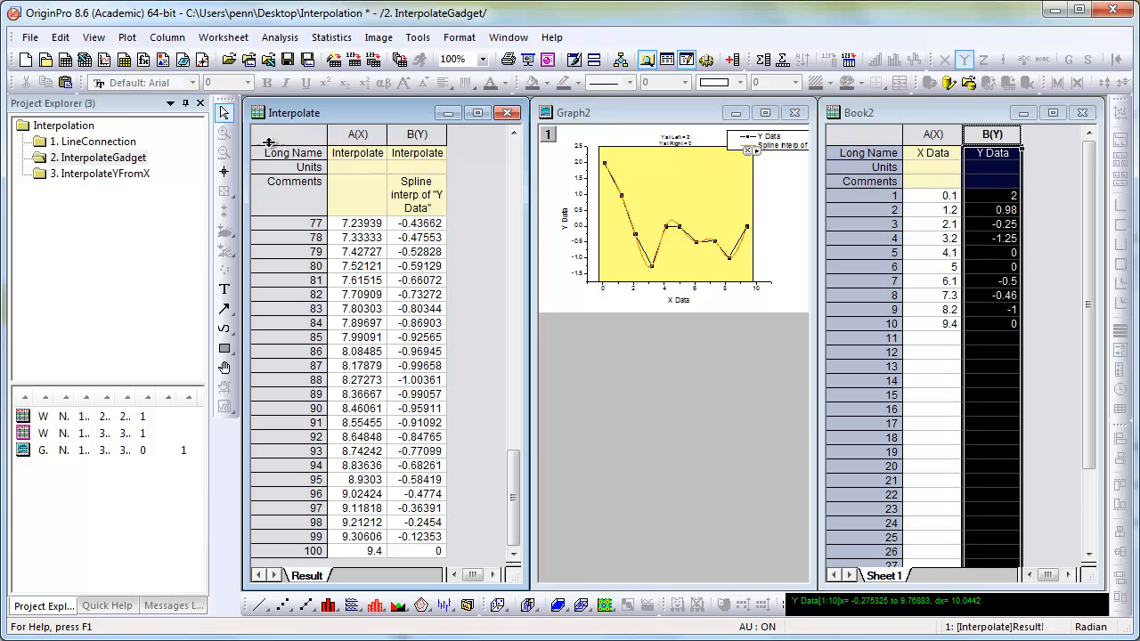
double_click(100, 174)
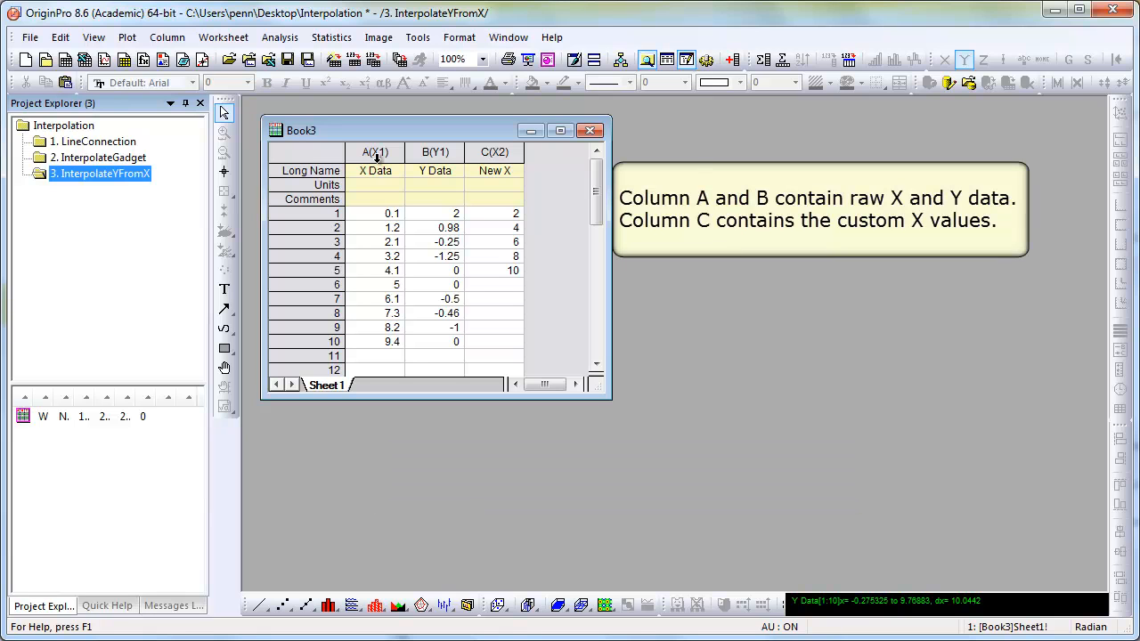
Select Book3's New X column of custom X values and head to the Analysis commands.
click(374, 152)
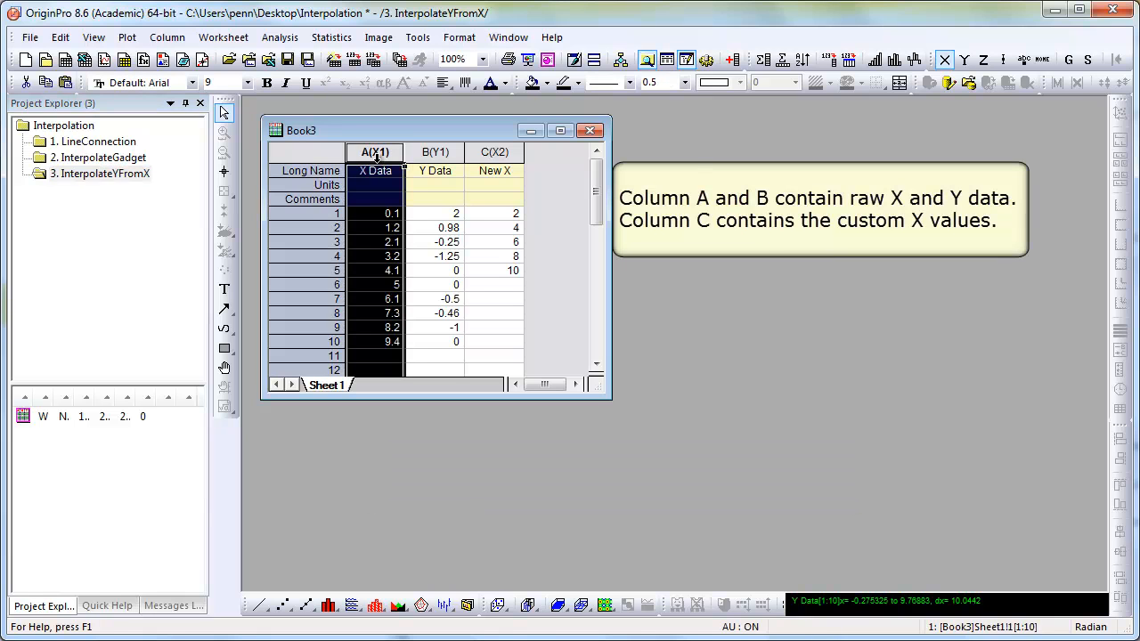
mouse_move(441, 154)
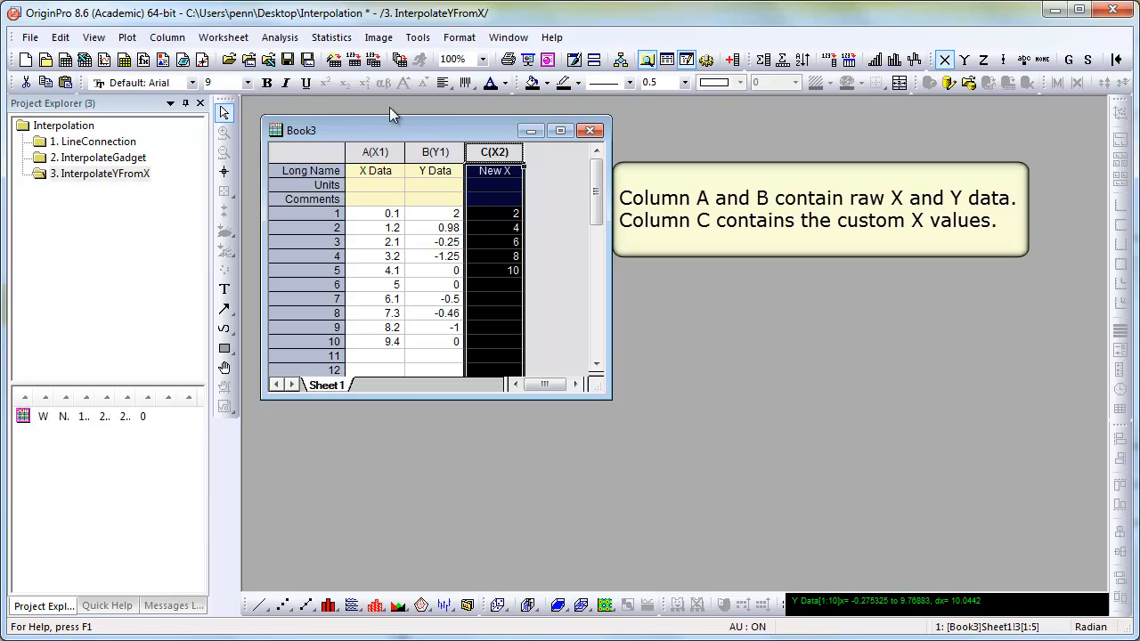
click(280, 36)
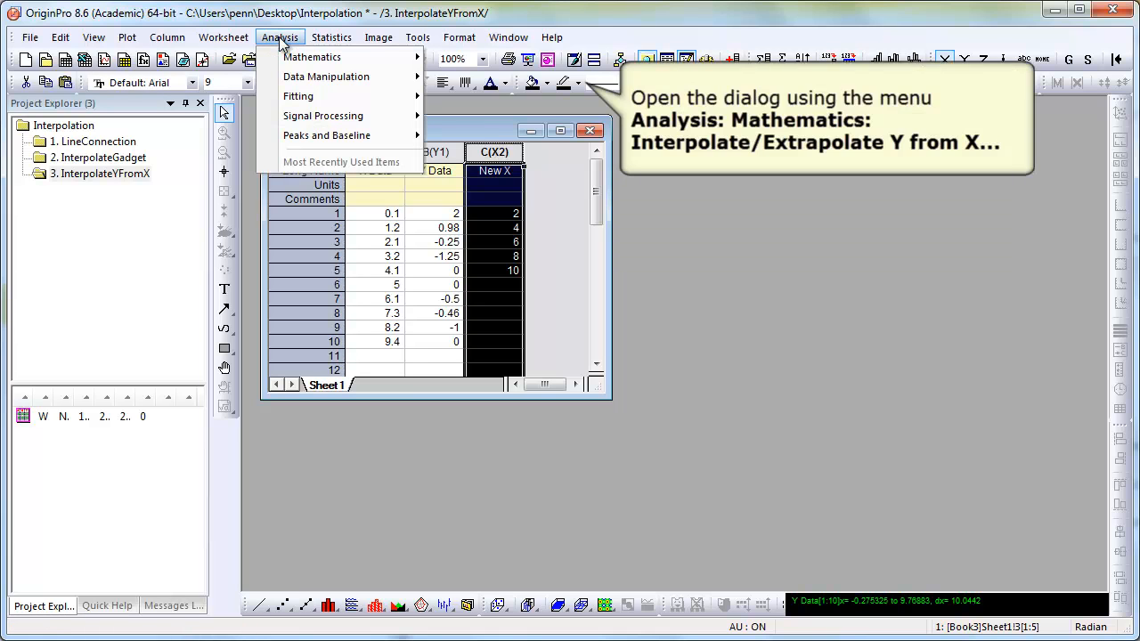
Launch Interpolate/Extrapolate Y from X under Mathematics, with Linear as the default method.
click(312, 57)
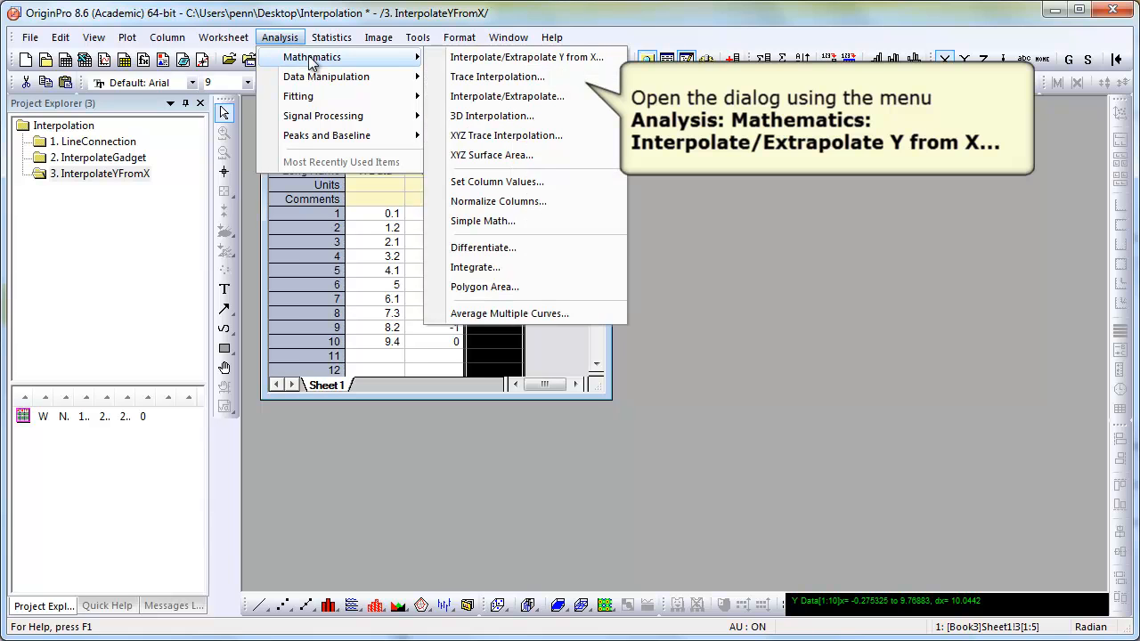
mouse_move(526, 57)
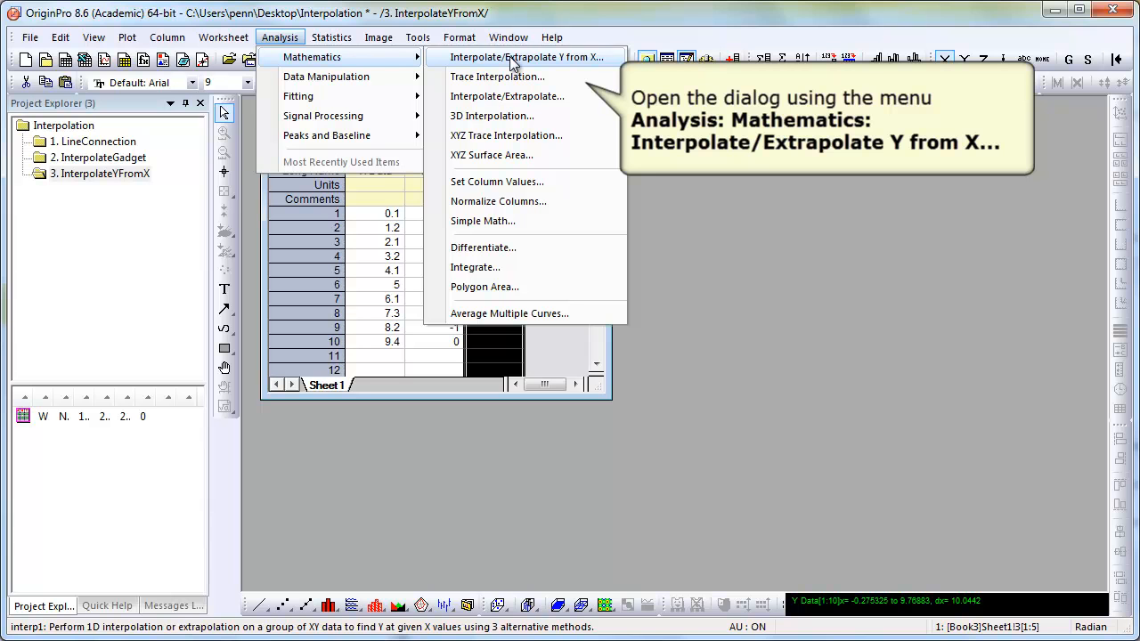
click(527, 57)
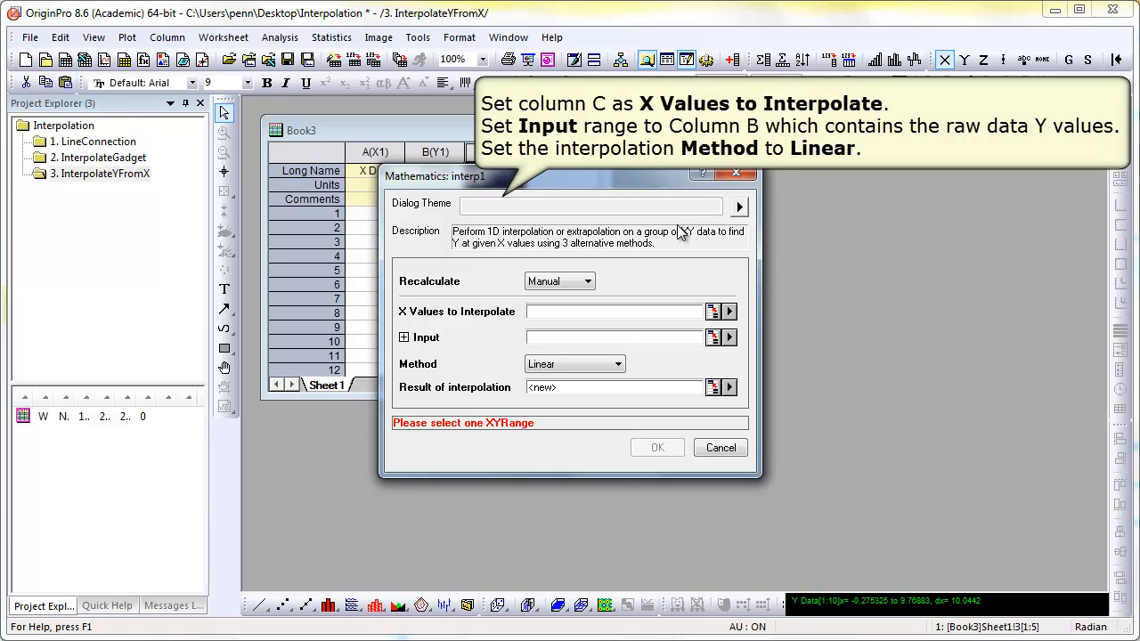
Interpolate Y Data at the New X values with the Linear method into a new column D.
click(730, 311)
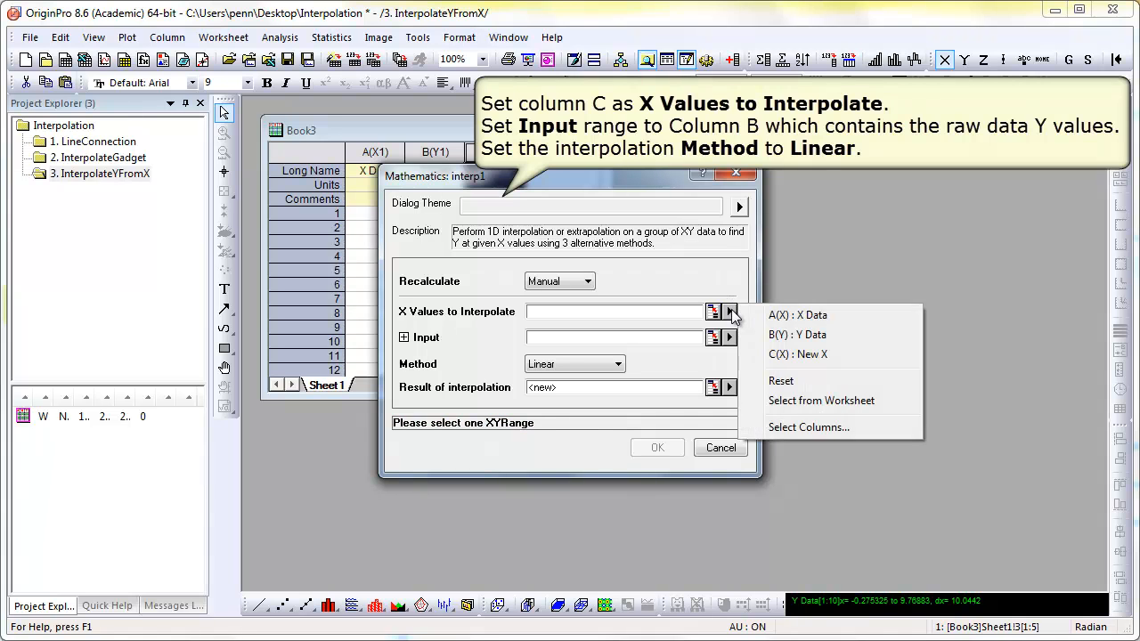
mouse_move(798, 335)
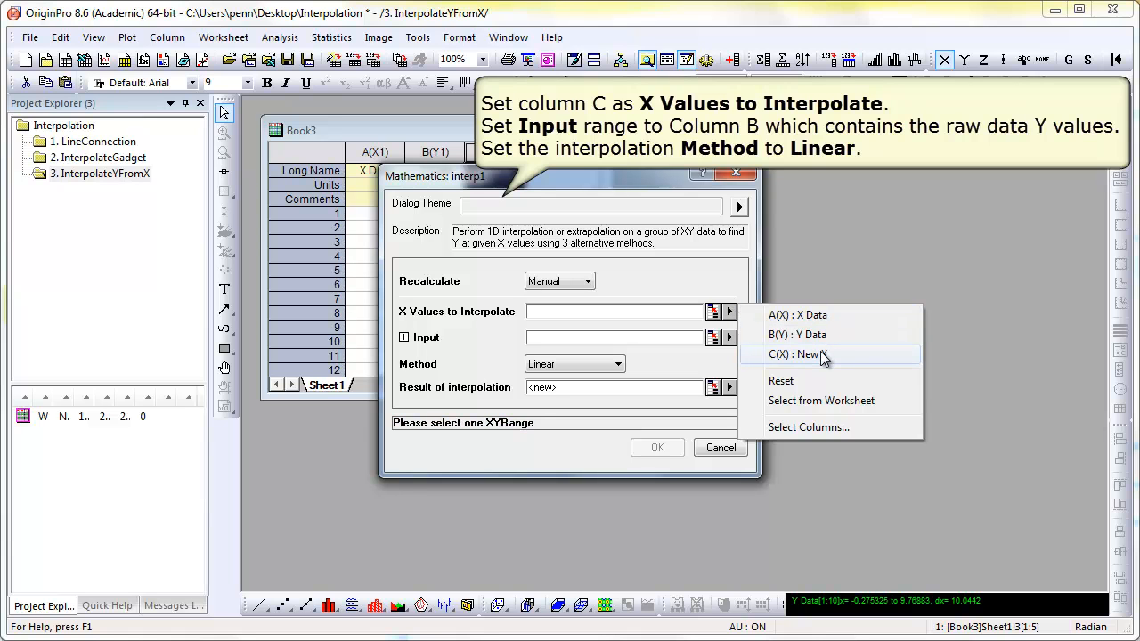
click(804, 354)
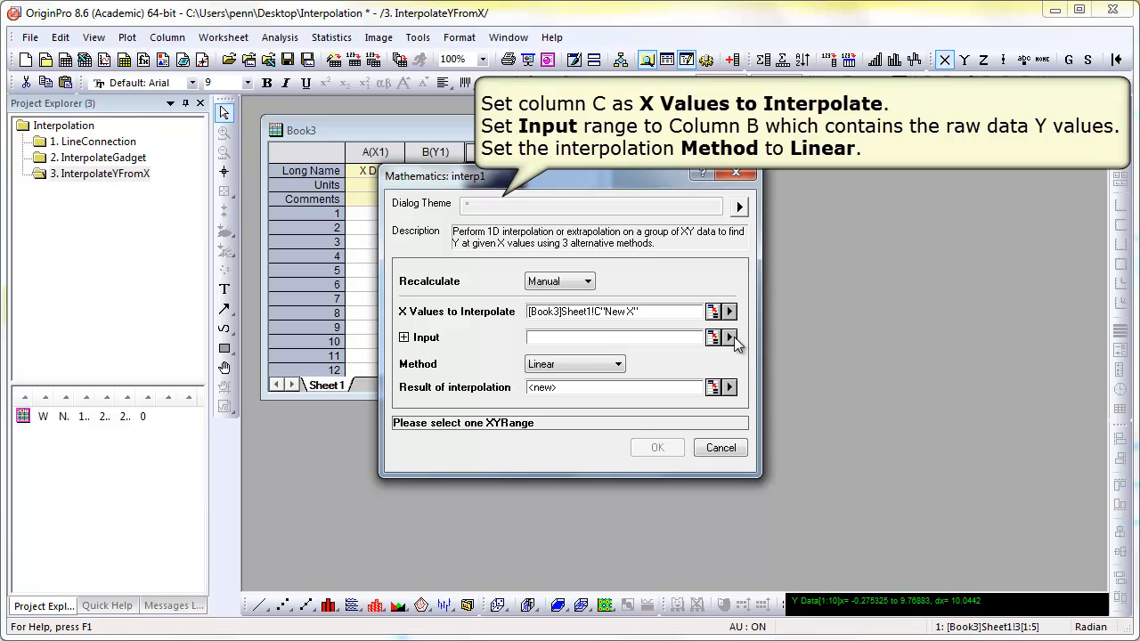
click(730, 336)
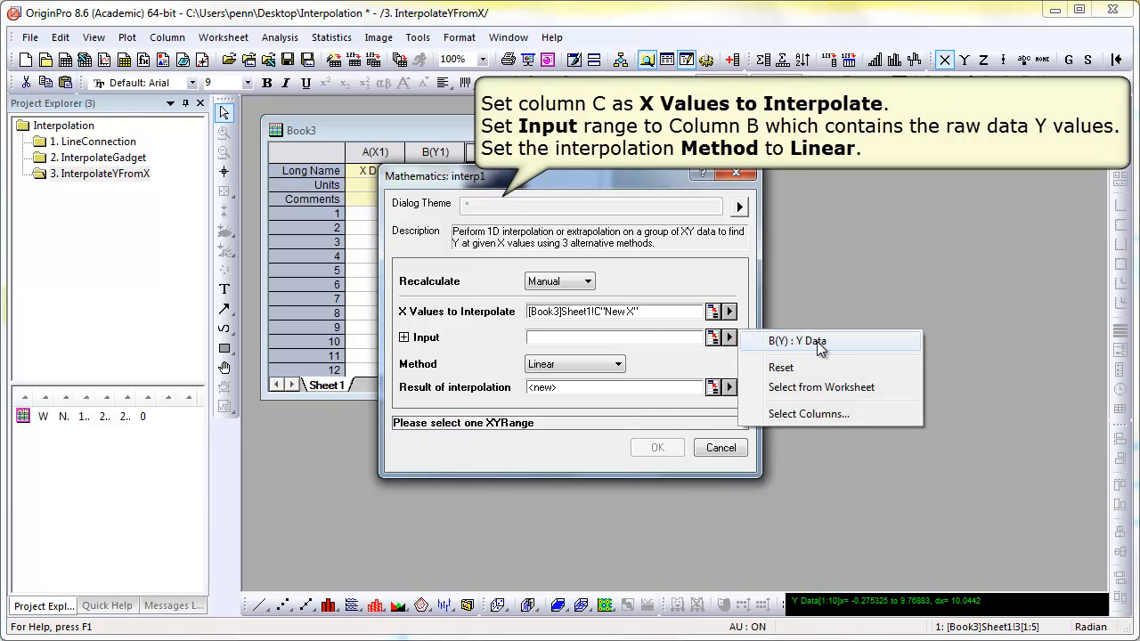
click(794, 342)
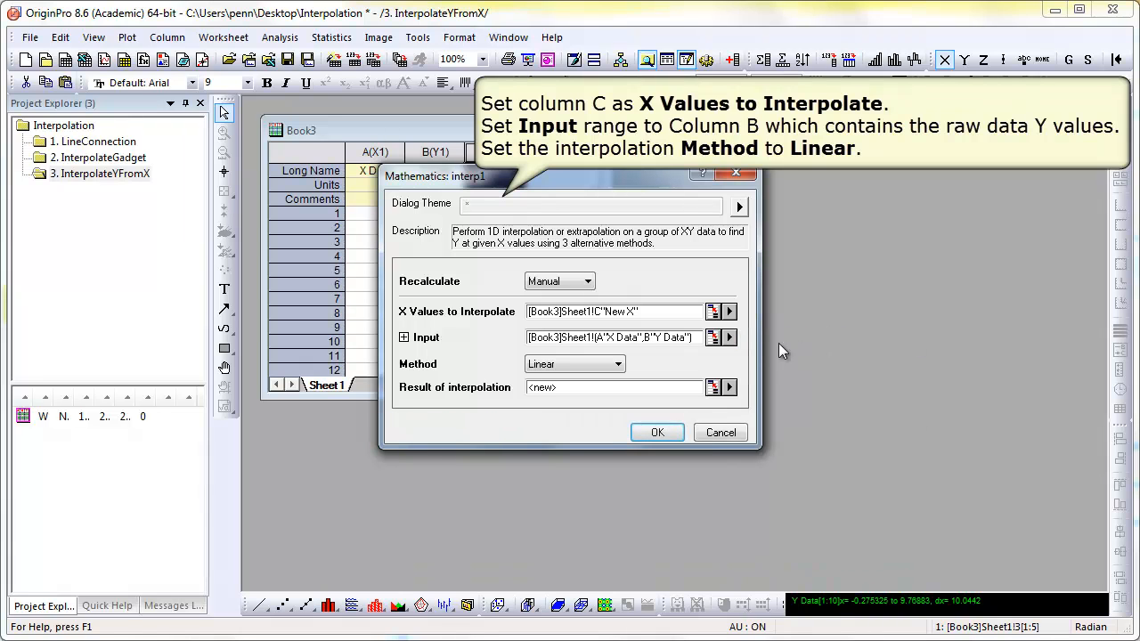
click(616, 363)
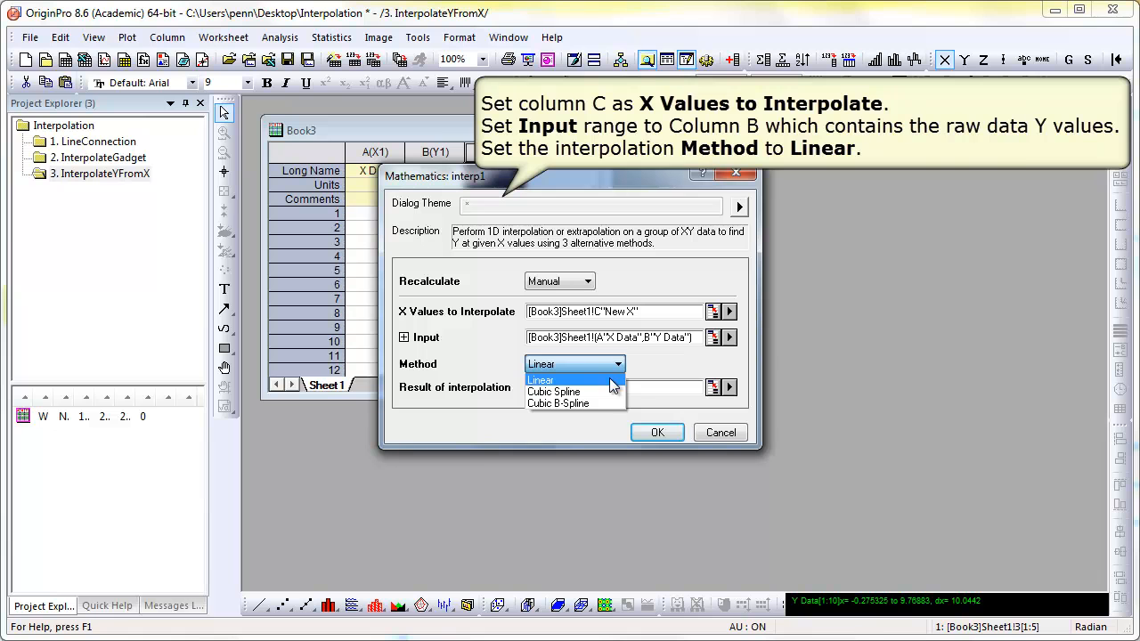
click(541, 379)
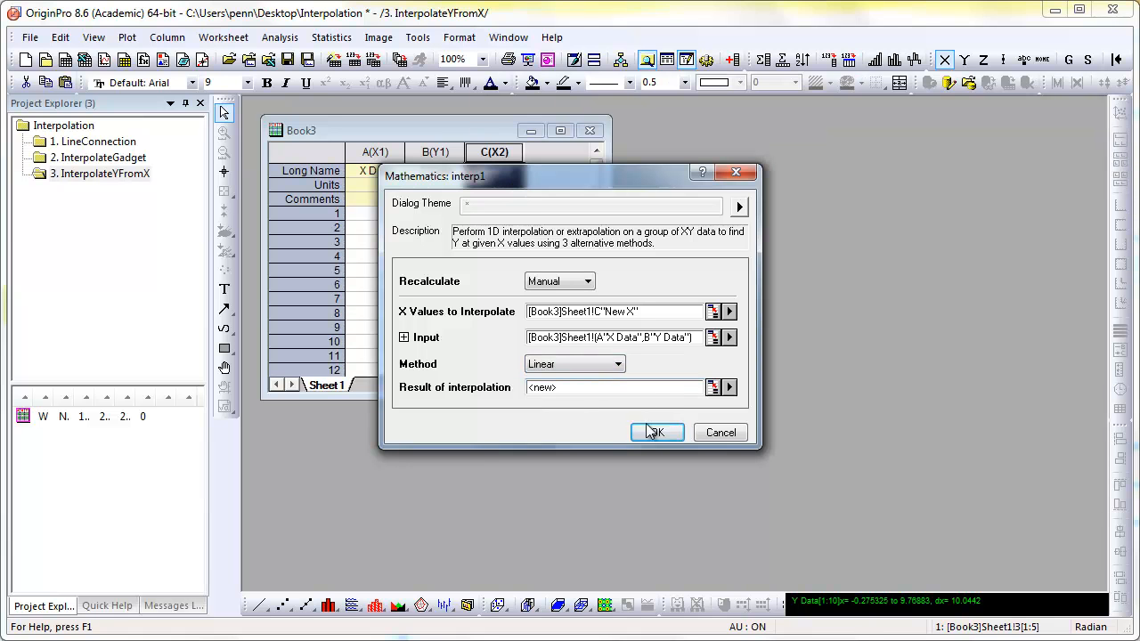
click(655, 433)
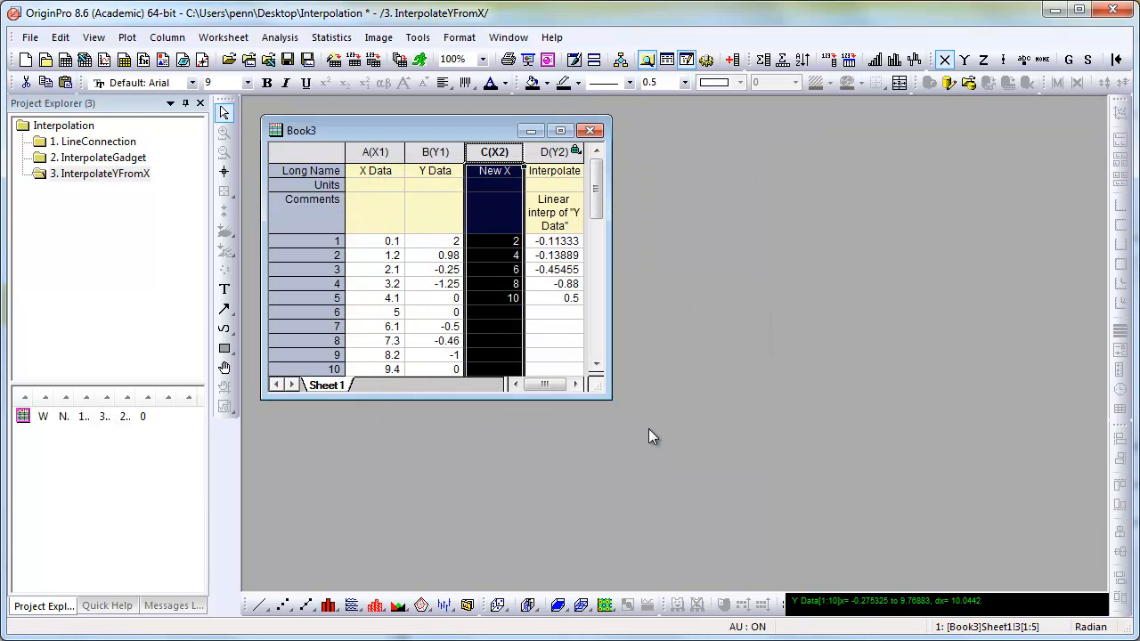
mouse_move(597, 340)
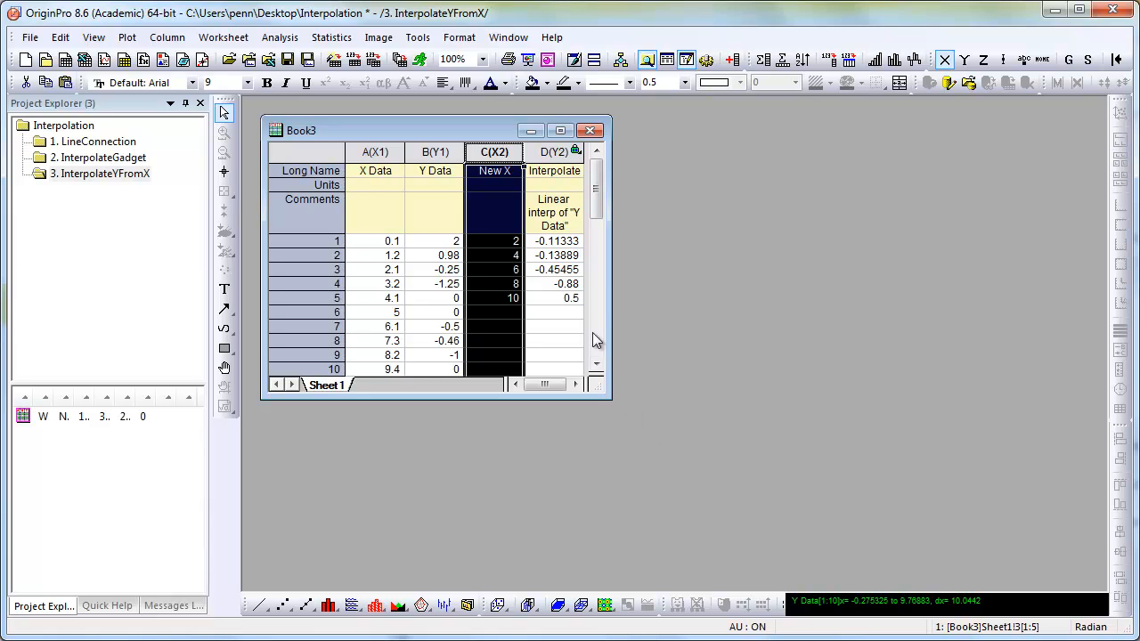
Select the entire Book3 worksheet, raw data plus New X and interpolated column D.
click(552, 151)
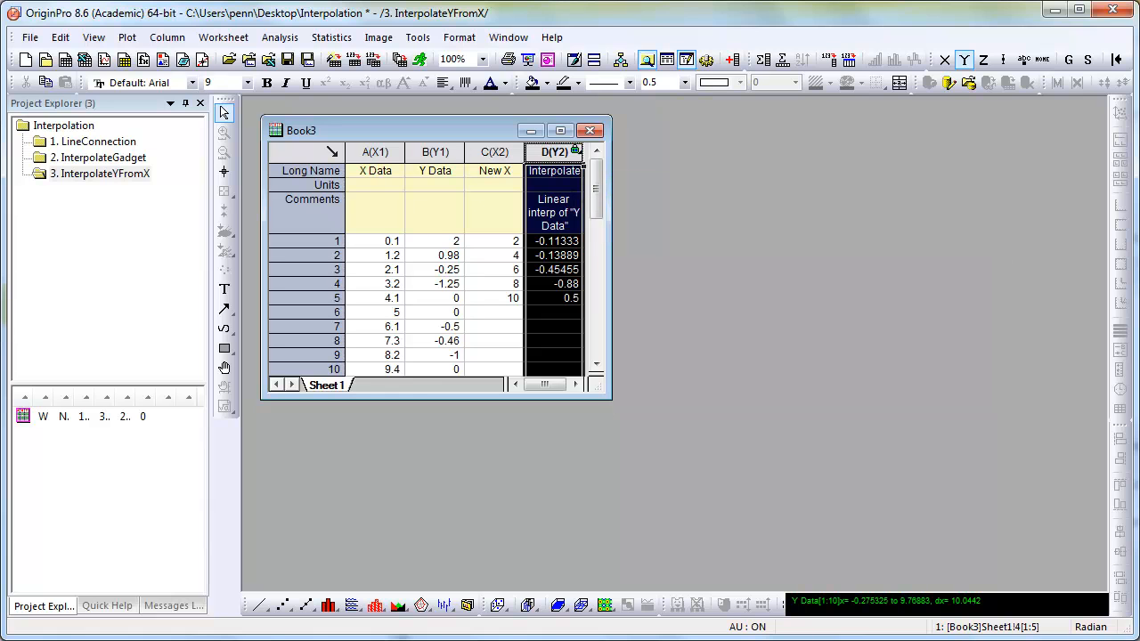
click(306, 152)
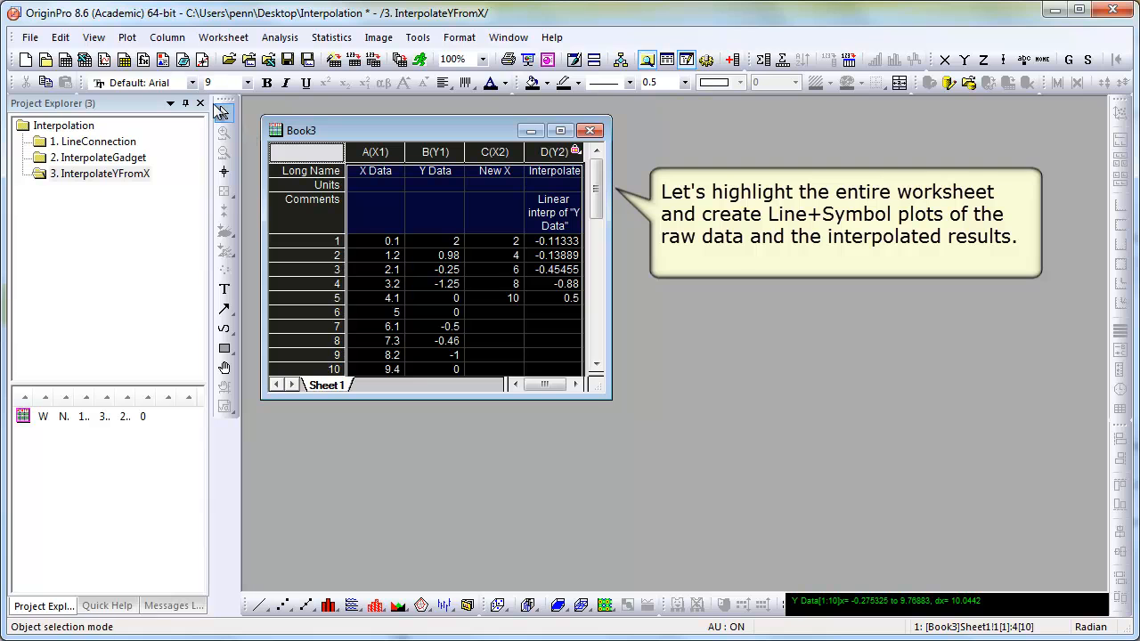
Plot all selected columns as Line + Symbol curves in a new Graph3.
click(128, 36)
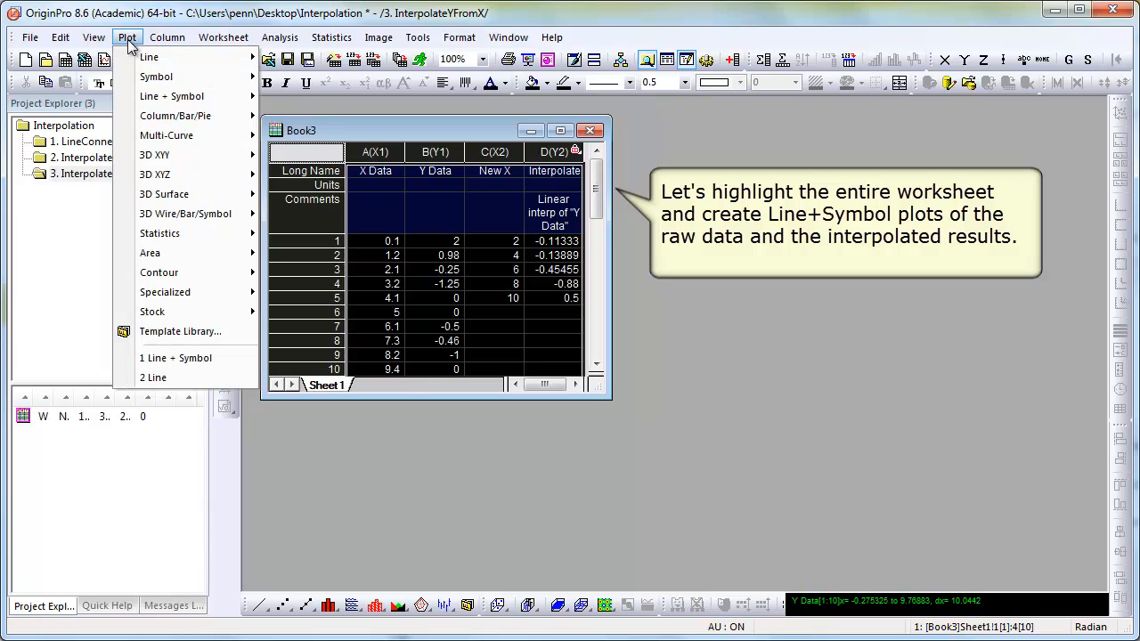
mouse_move(157, 76)
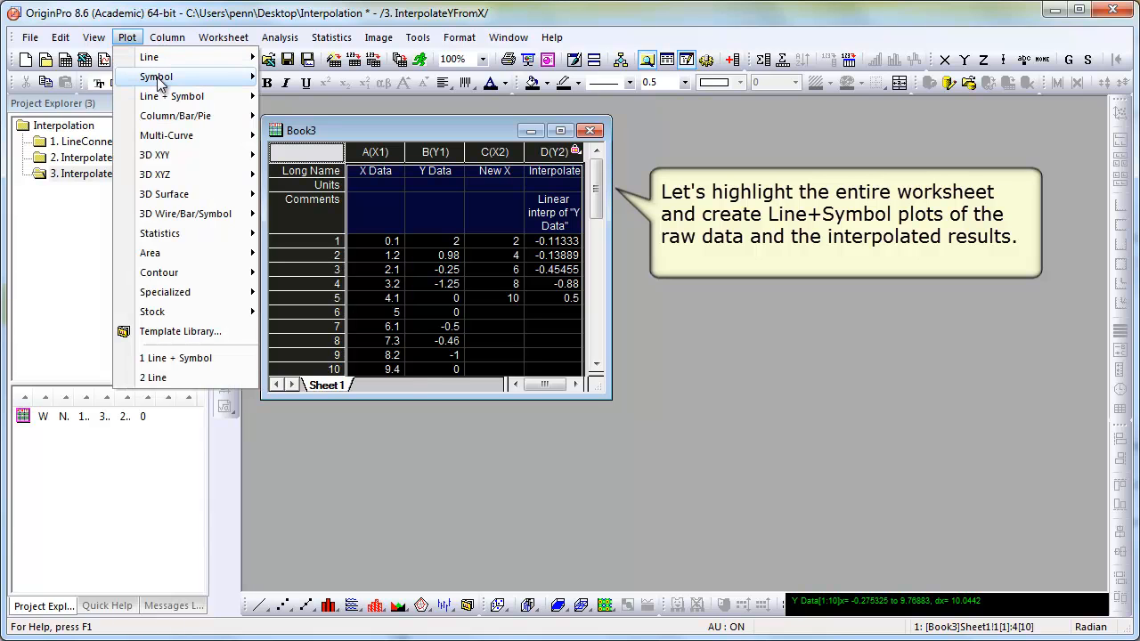
mouse_move(171, 96)
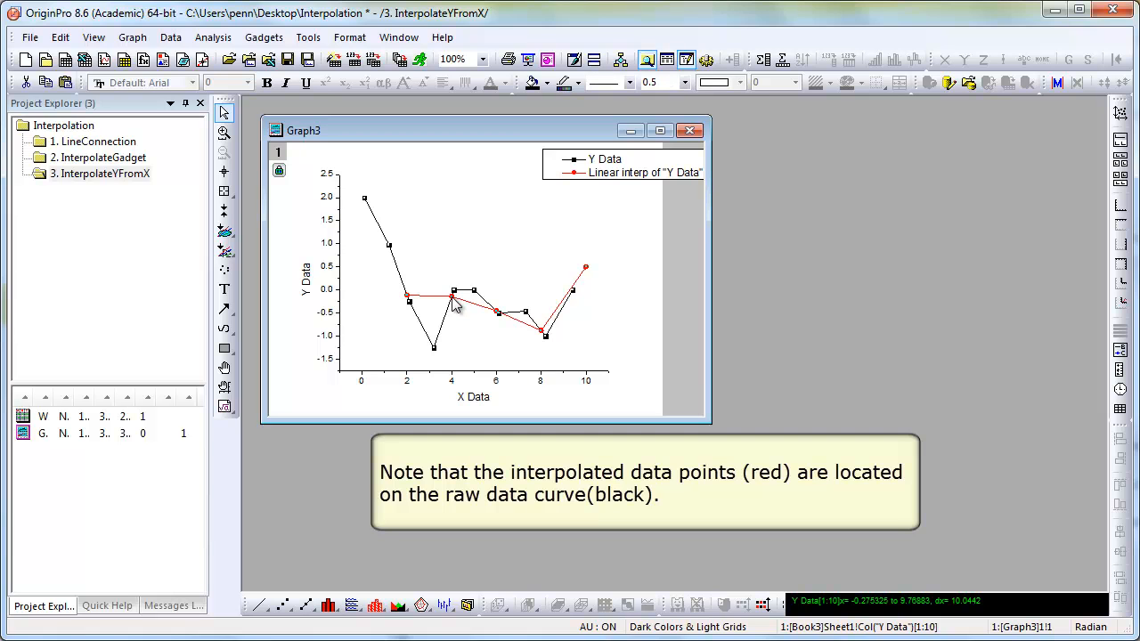
mouse_move(438, 167)
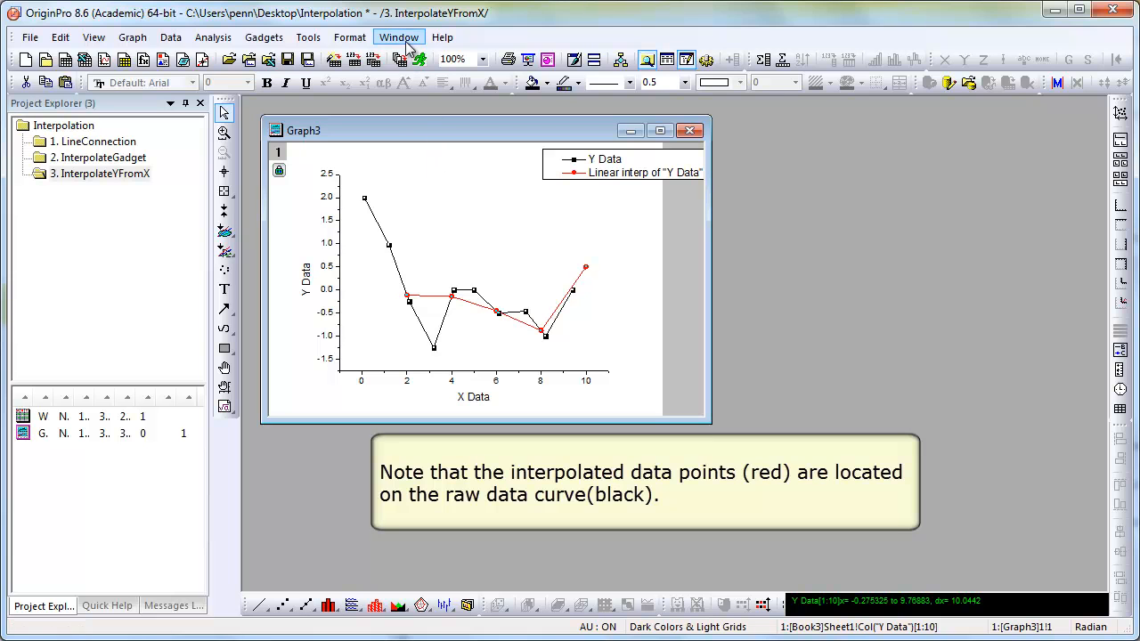
Tile Graph3 and Book3 vertically so they sit side by side.
click(398, 35)
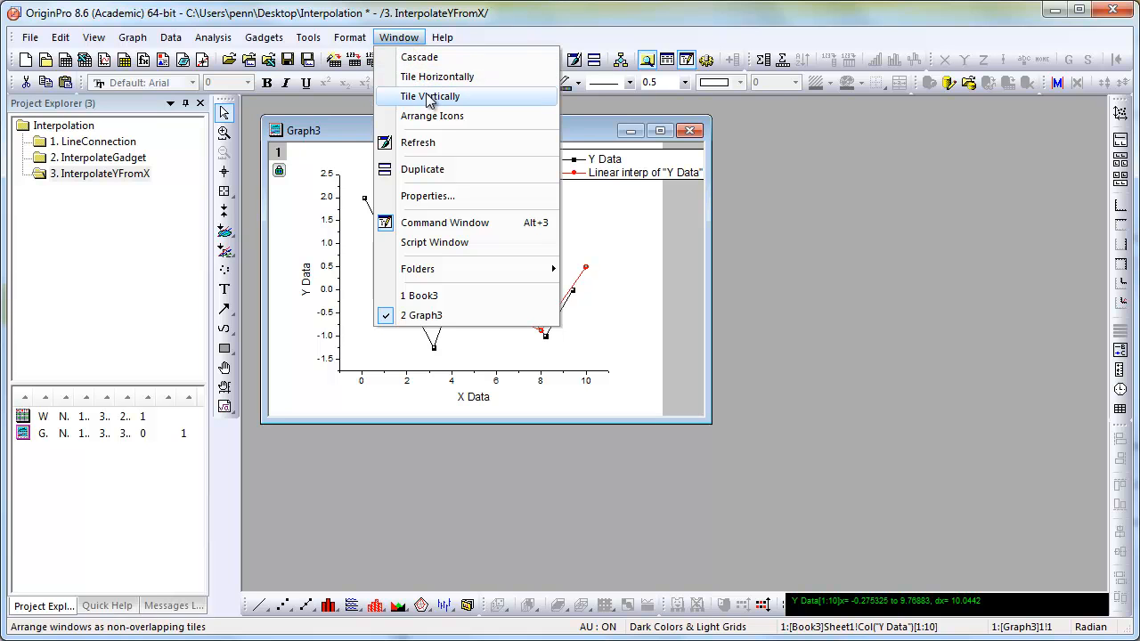
click(430, 97)
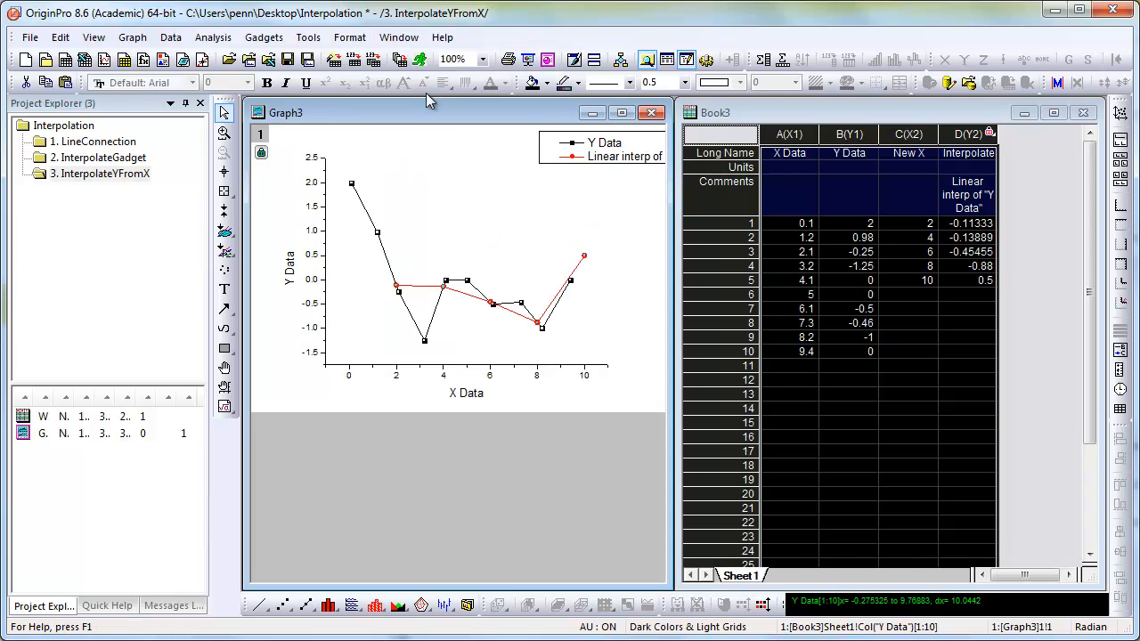